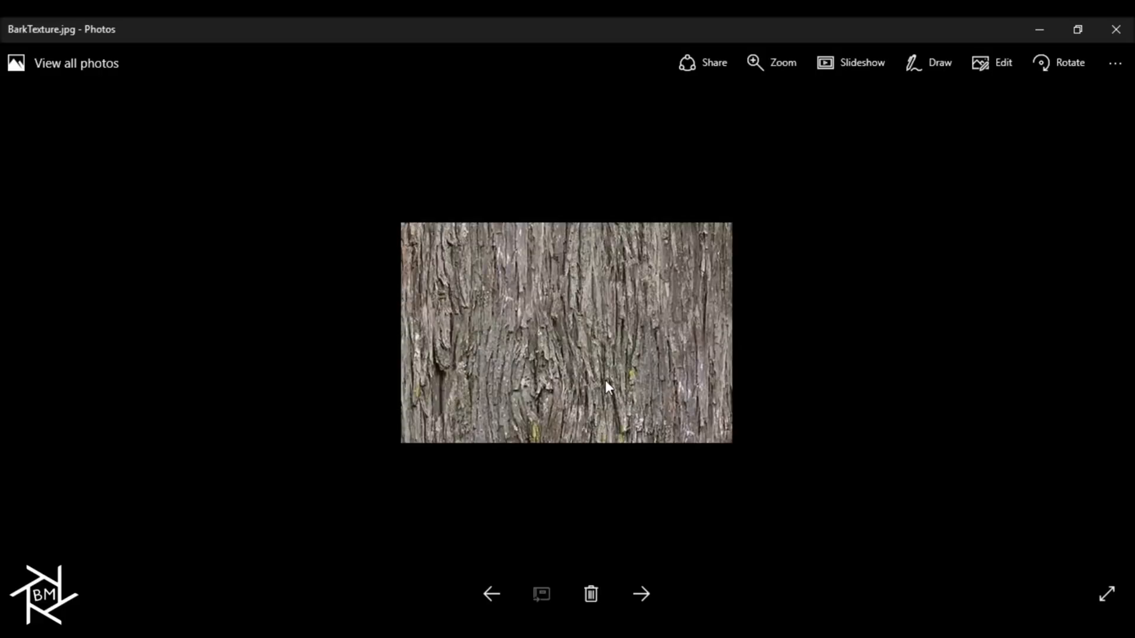
mouse_move(846, 447)
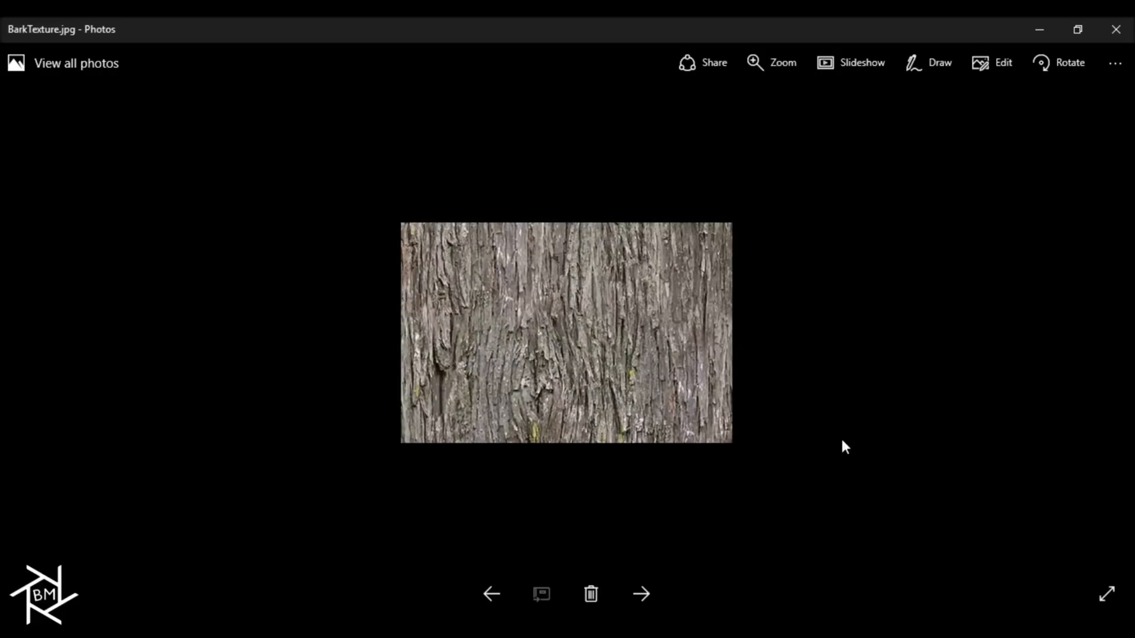
mouse_move(852, 448)
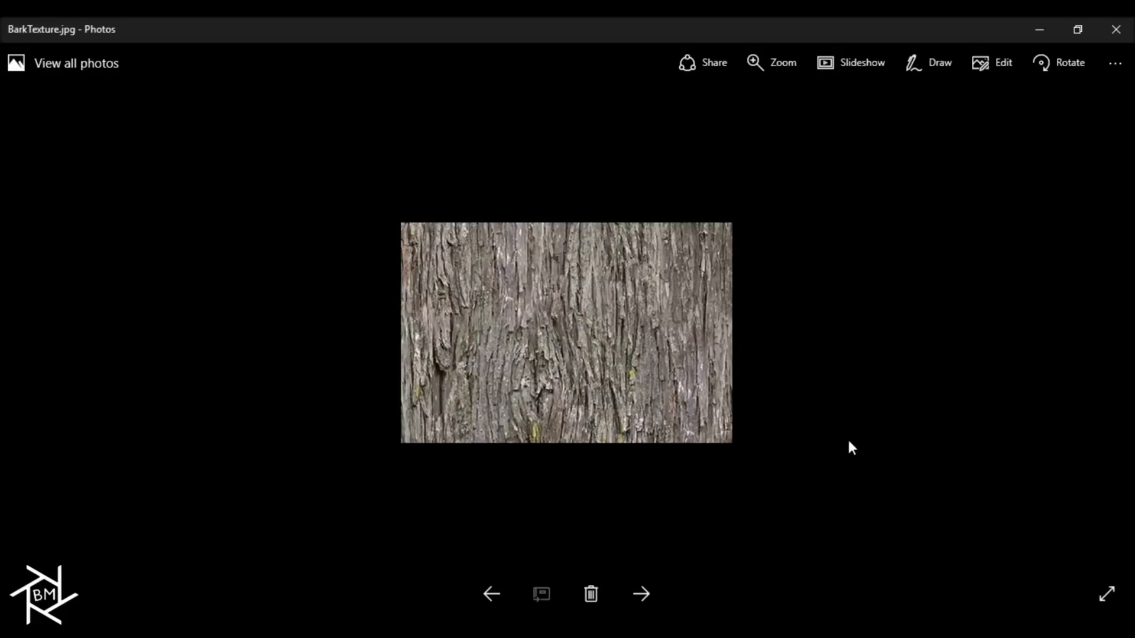
Remove the default cube and lamp, then import BarkTexture.jpg as an image plane.
click(641, 593)
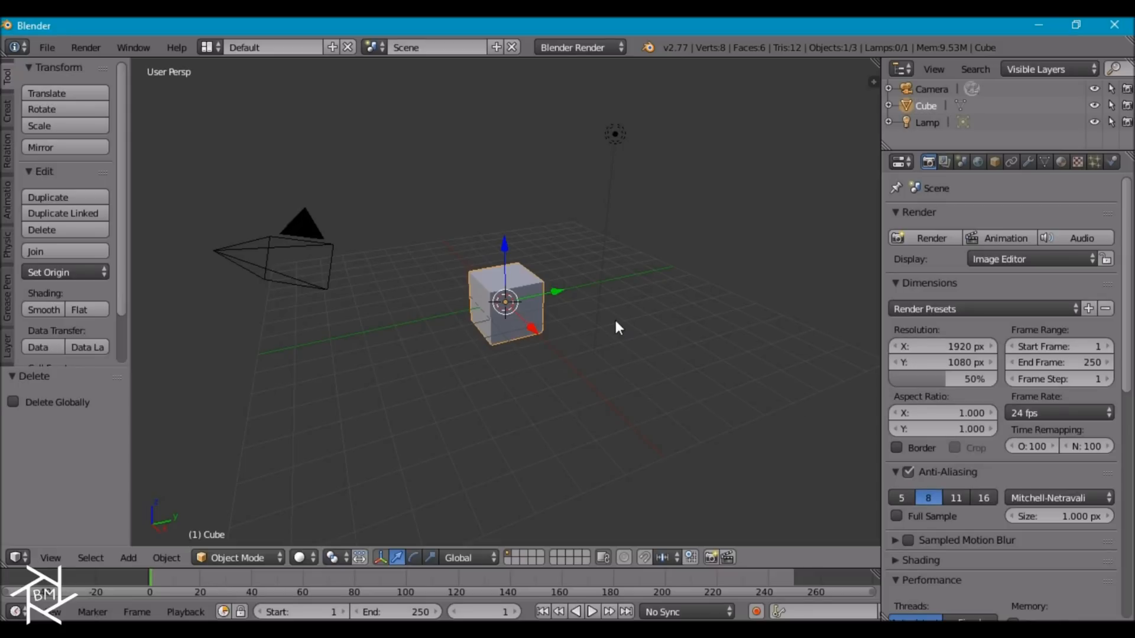
click(615, 133)
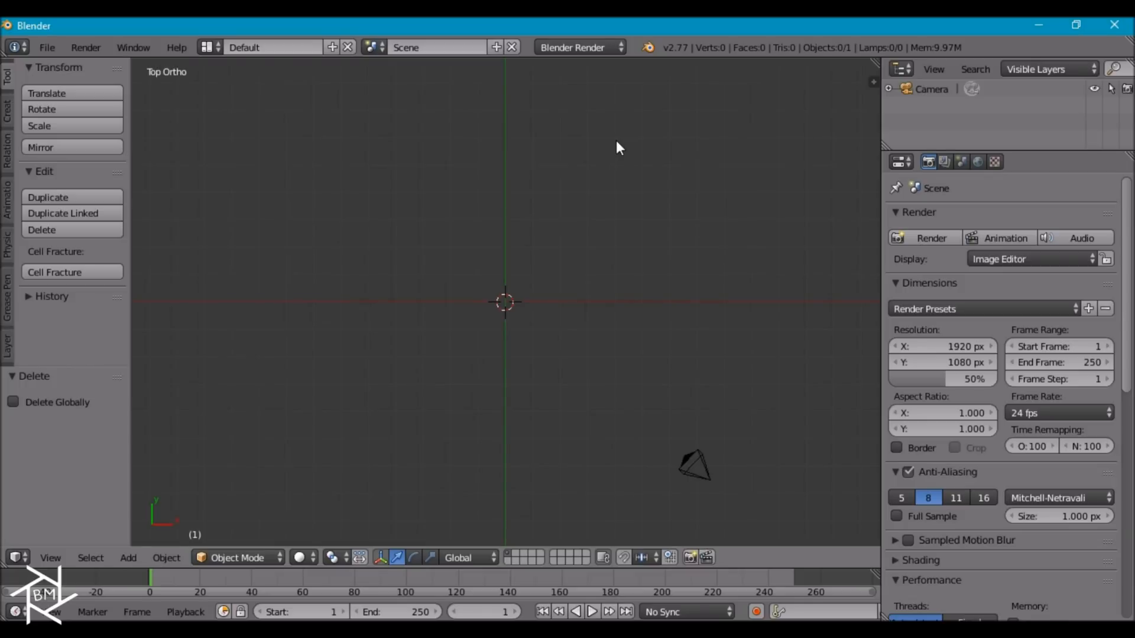
mouse_move(601, 289)
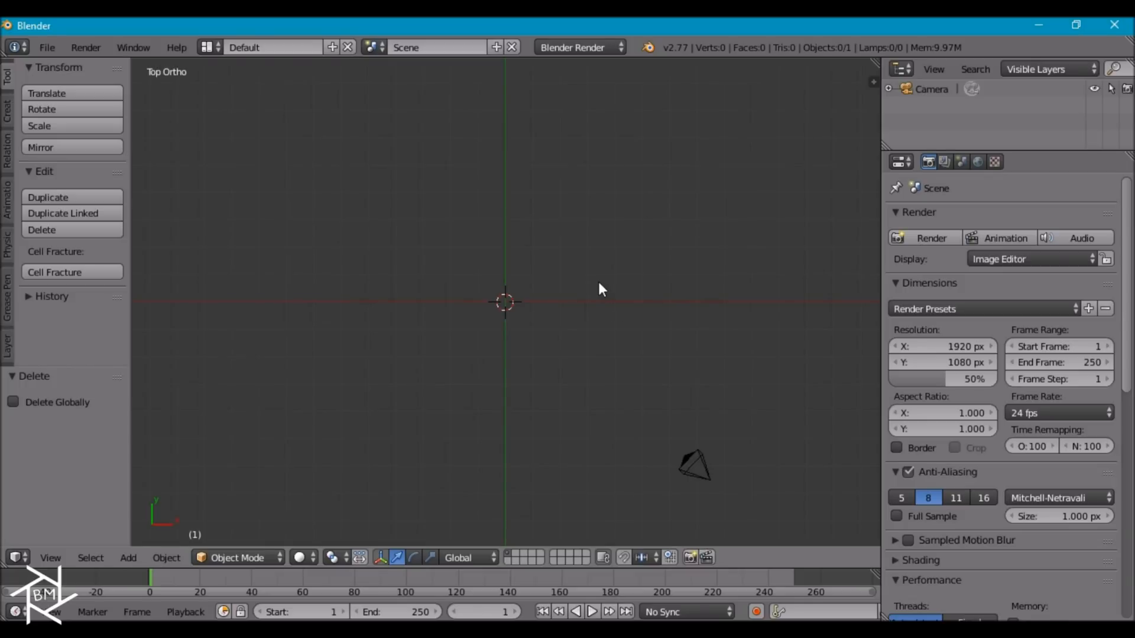
click(129, 557)
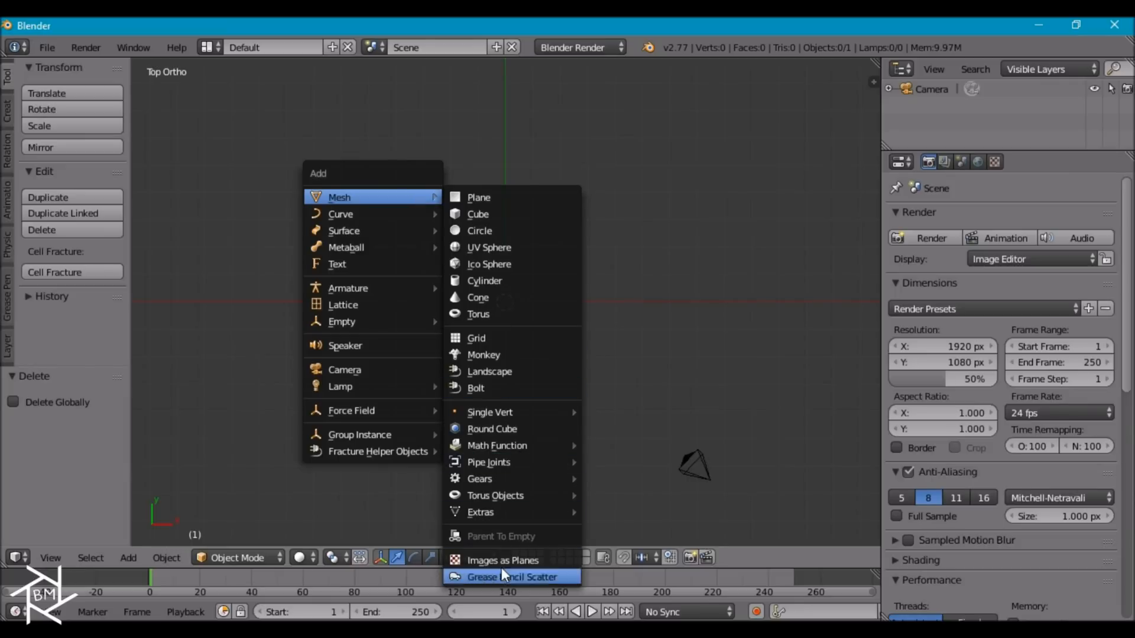
click(502, 560)
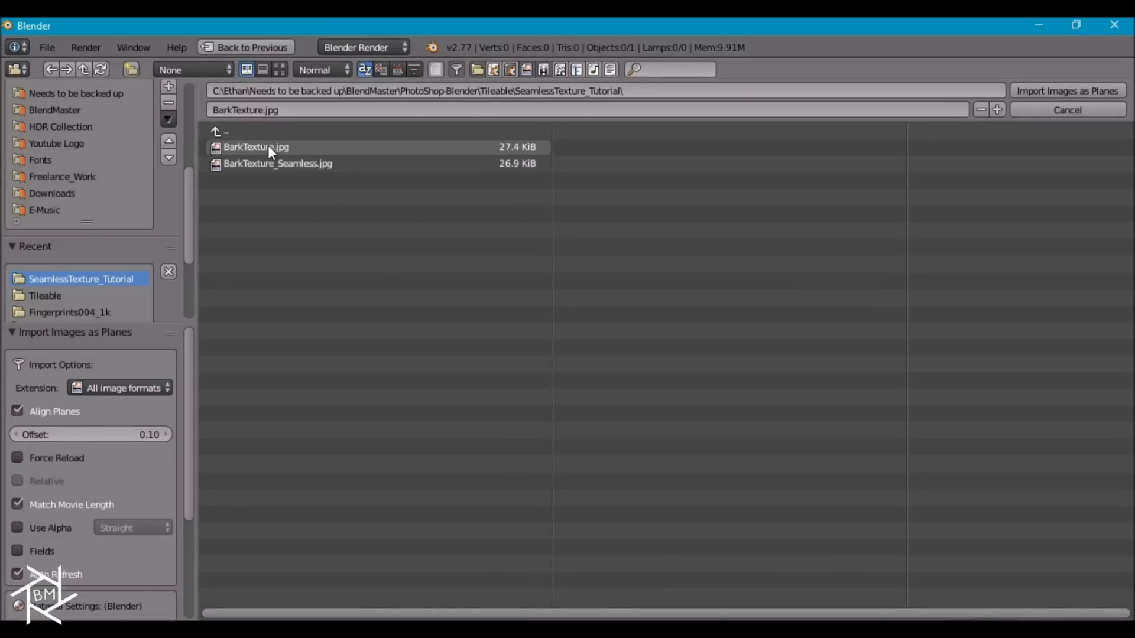
click(1067, 91)
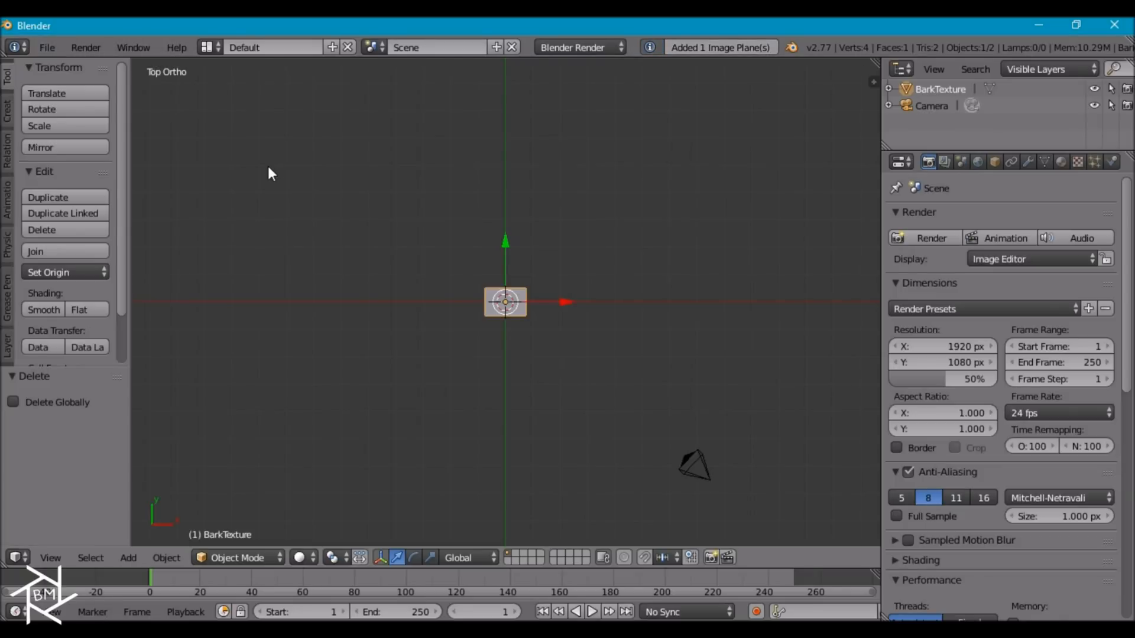
mouse_move(558, 317)
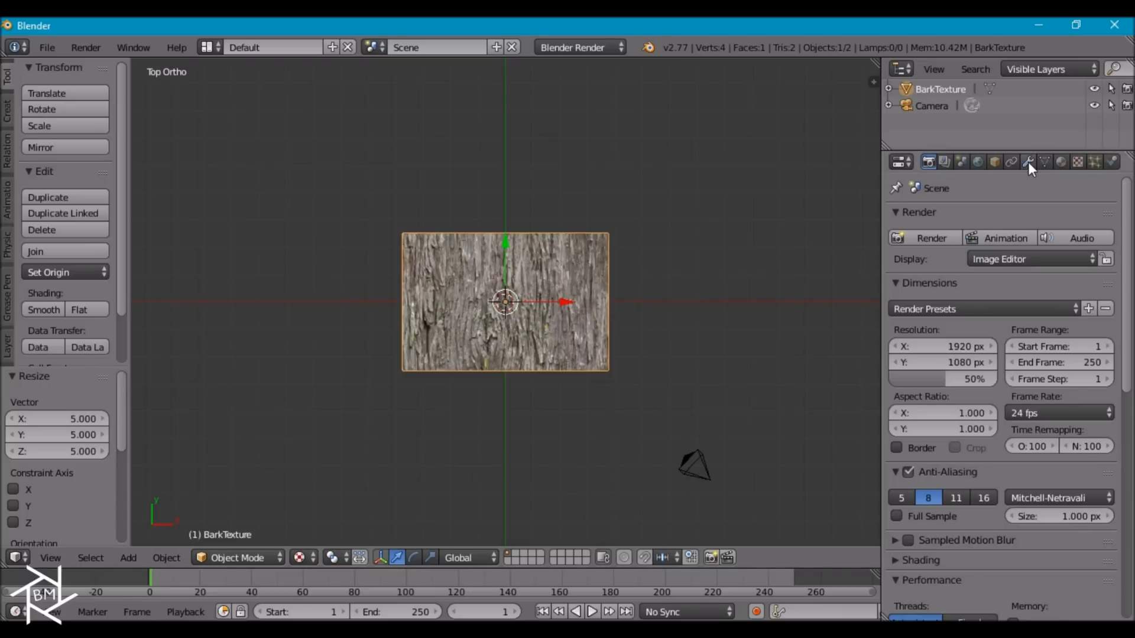
Add an Array modifier with Count 3, then copy it with Relative Offset X 0, Y 1.
click(1027, 161)
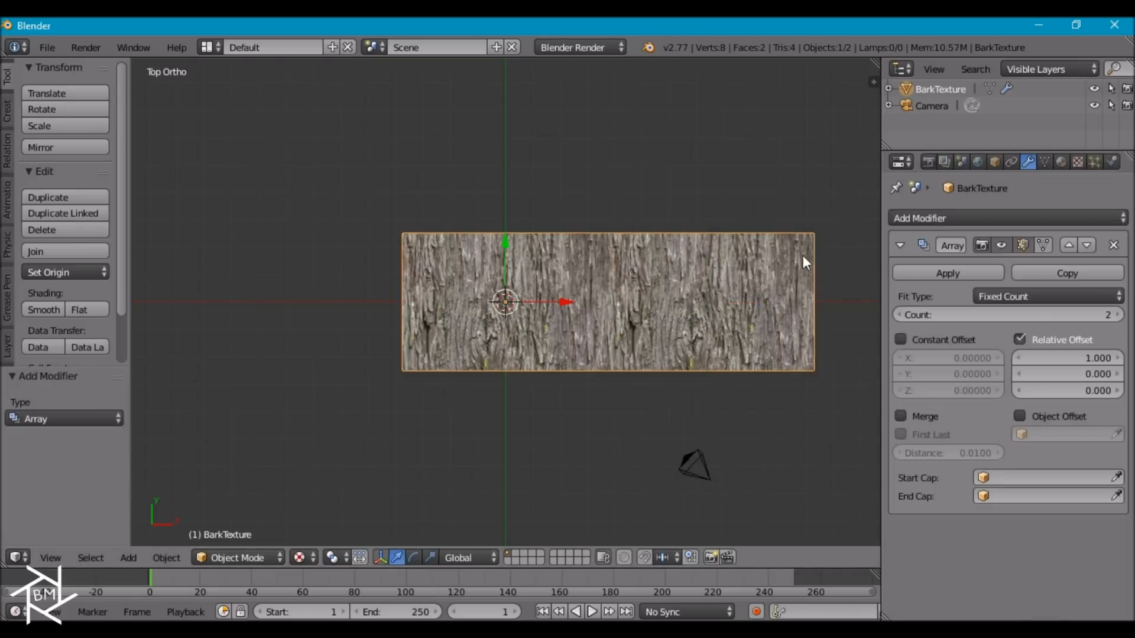
click(1121, 314)
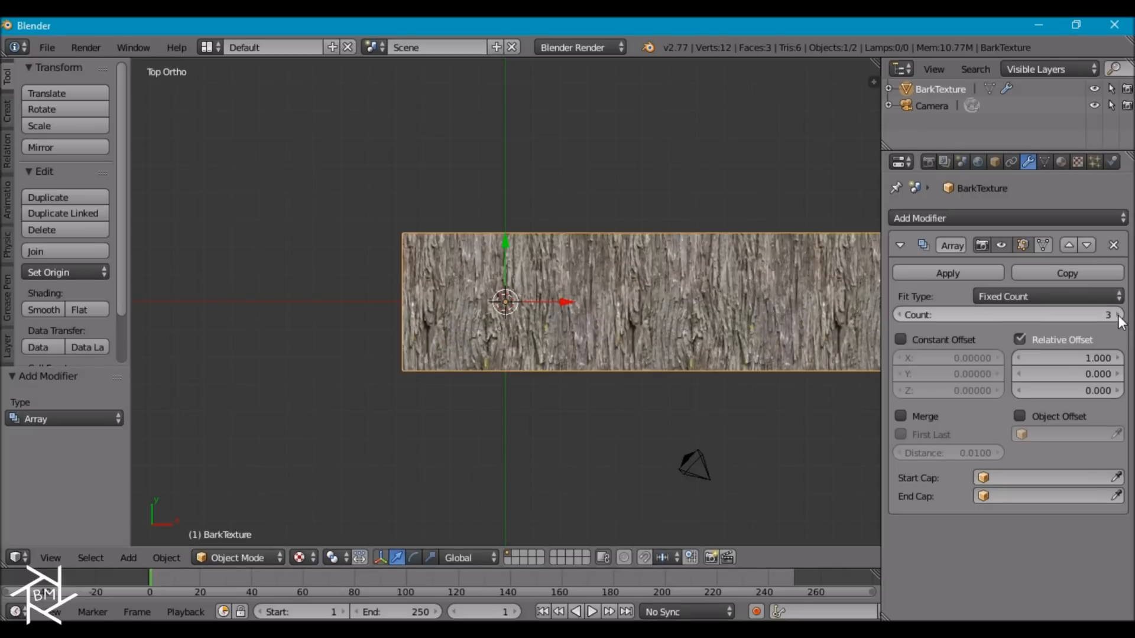
click(1067, 273)
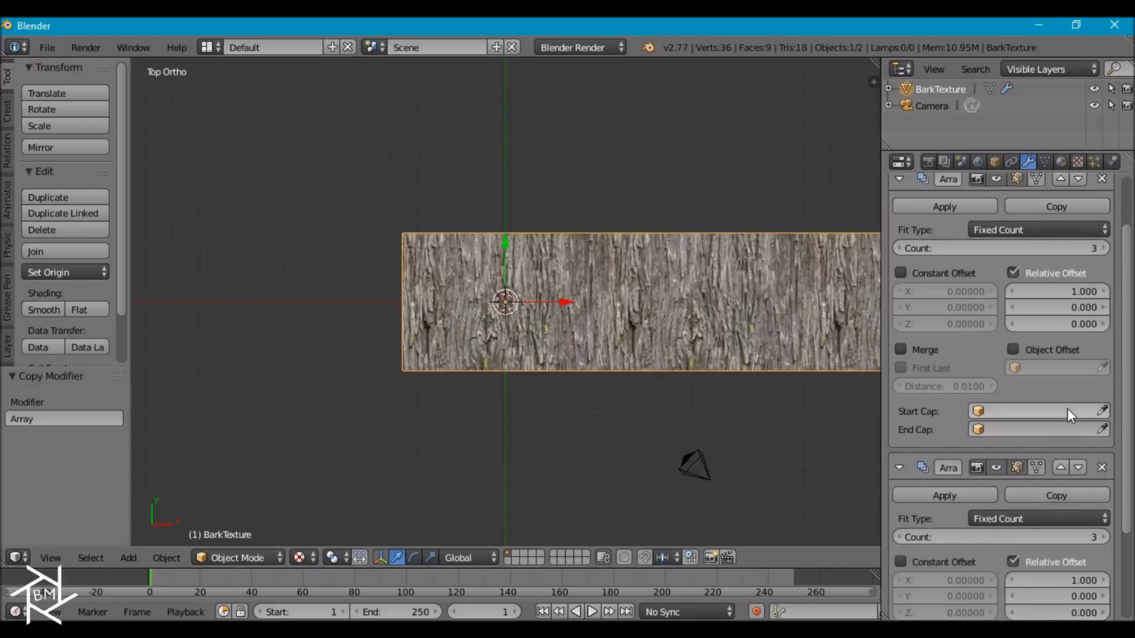
scroll(down, 3)
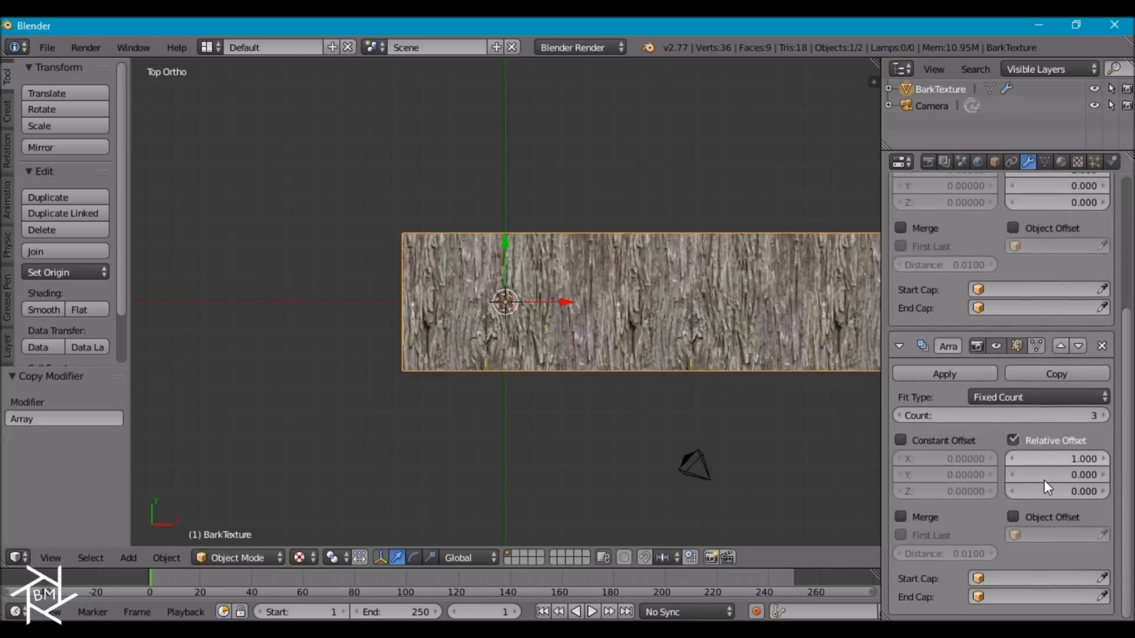
mouse_move(1053, 458)
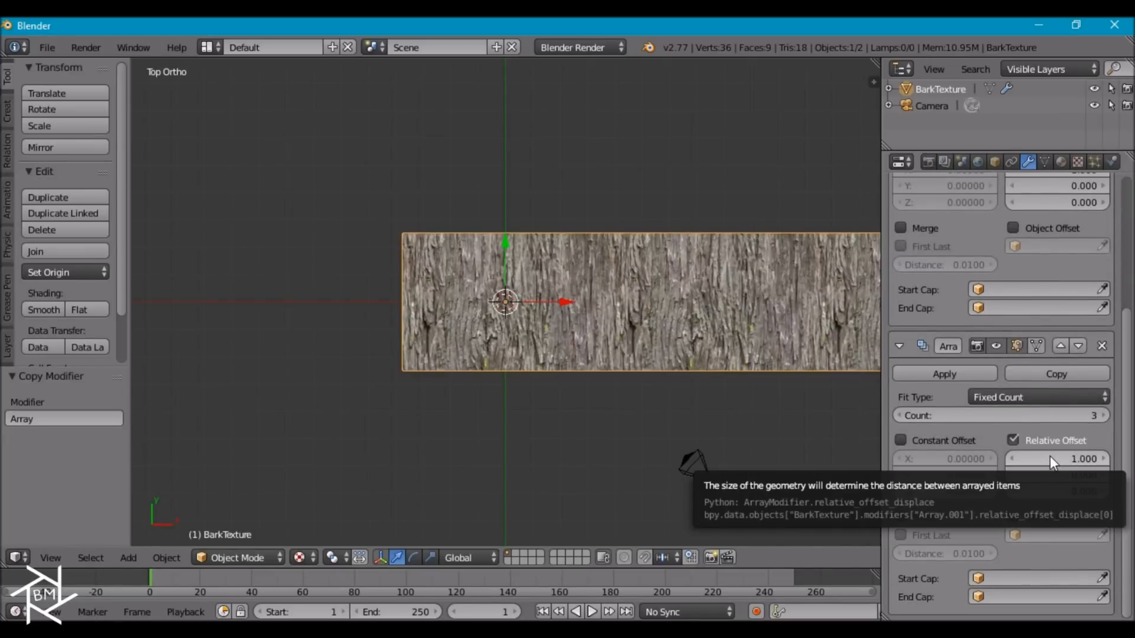
click(1057, 458)
text(0.000)
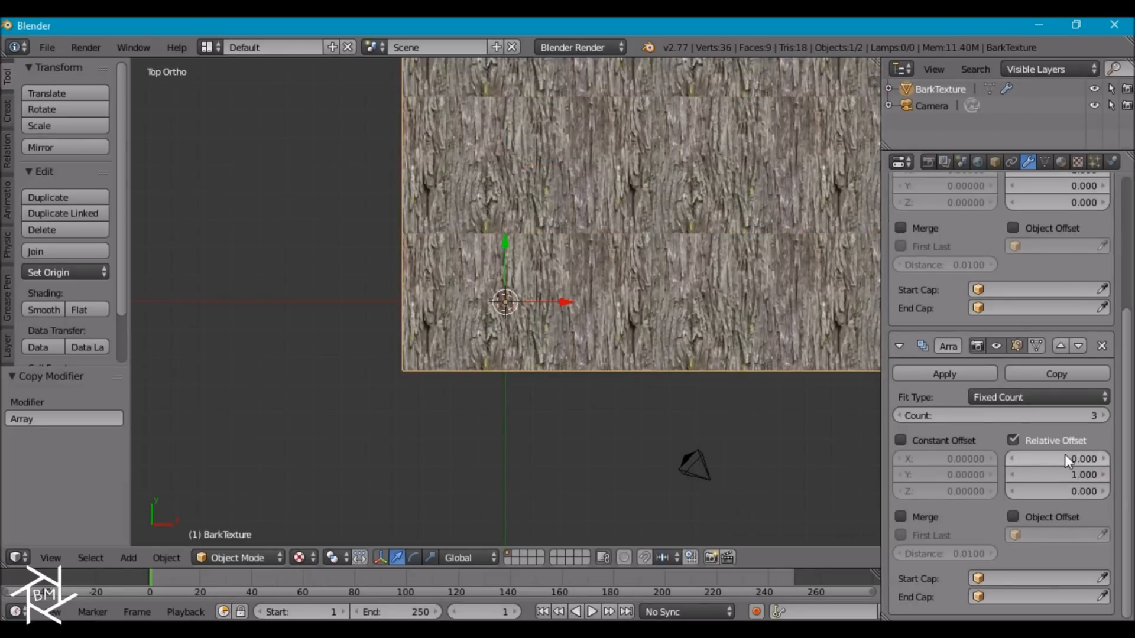
scroll(down, 3)
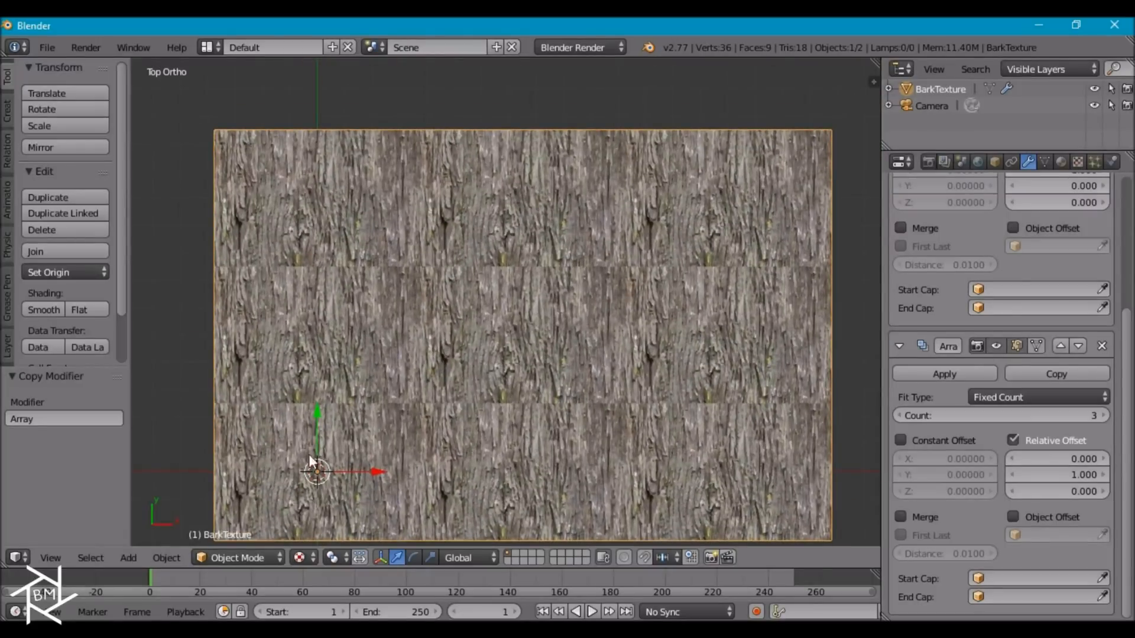
mouse_move(464, 365)
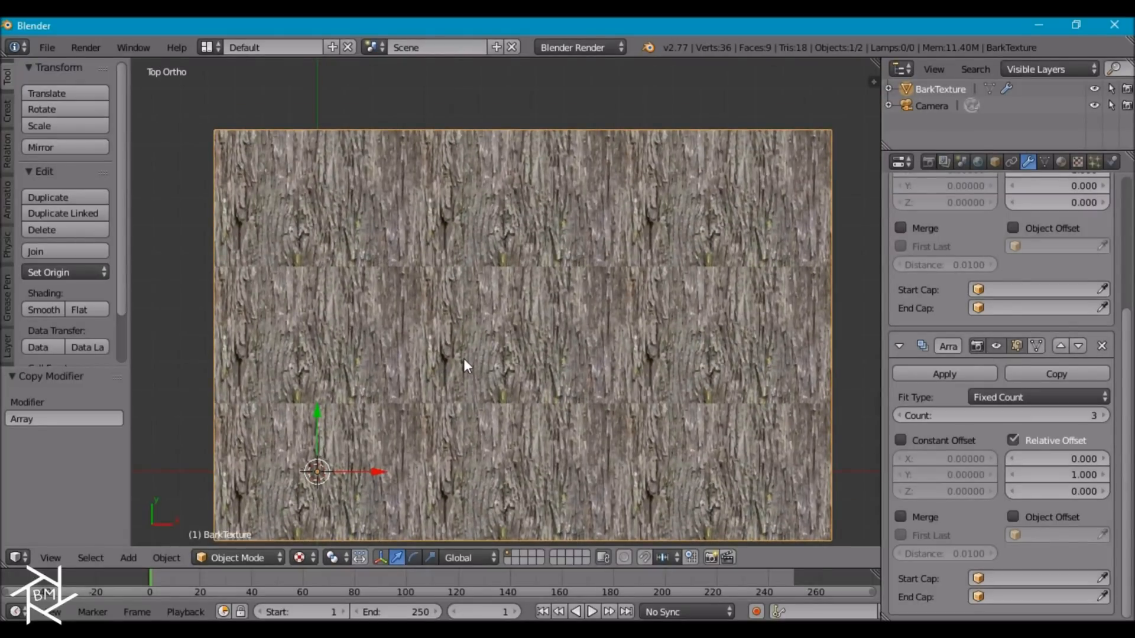
Switch the bark plane to Texture Paint mode and select the Clone brush.
click(237, 557)
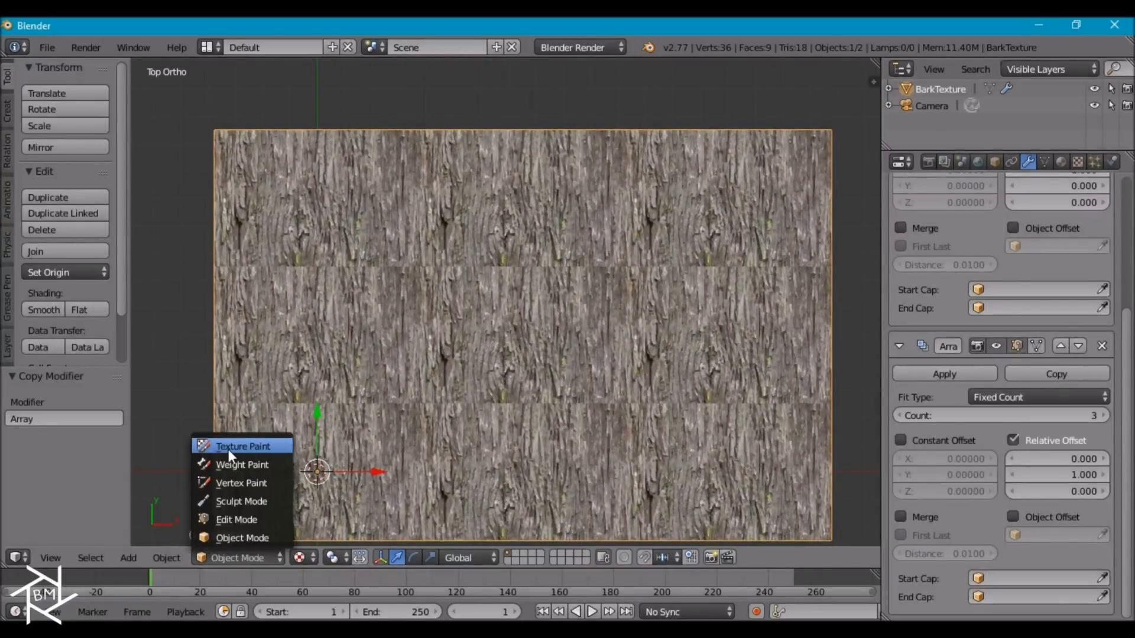
click(242, 446)
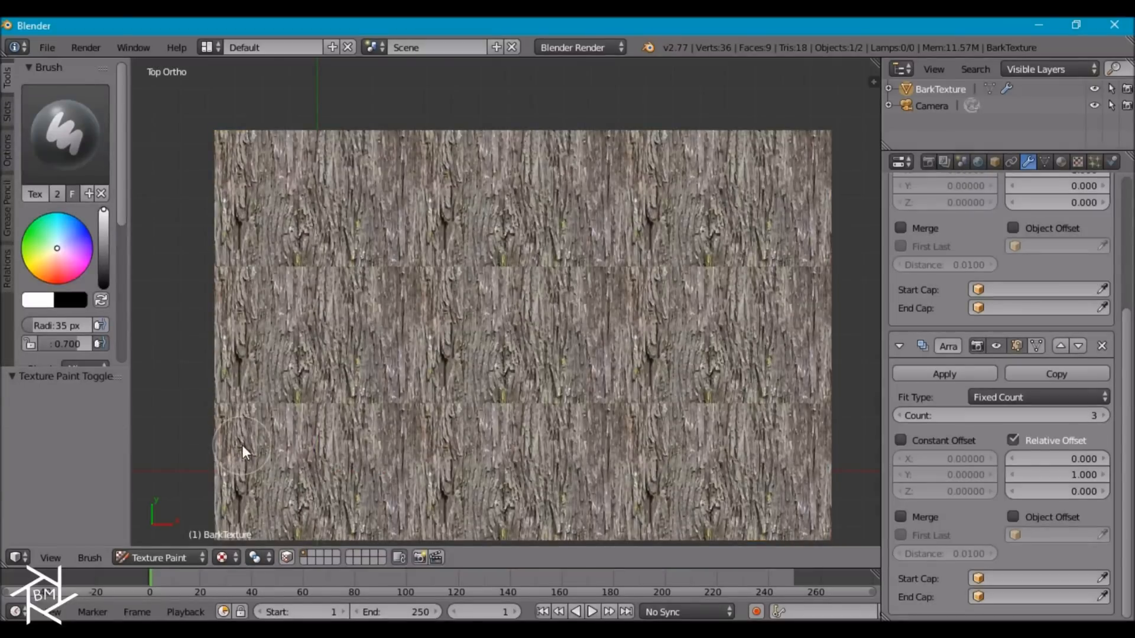
click(65, 135)
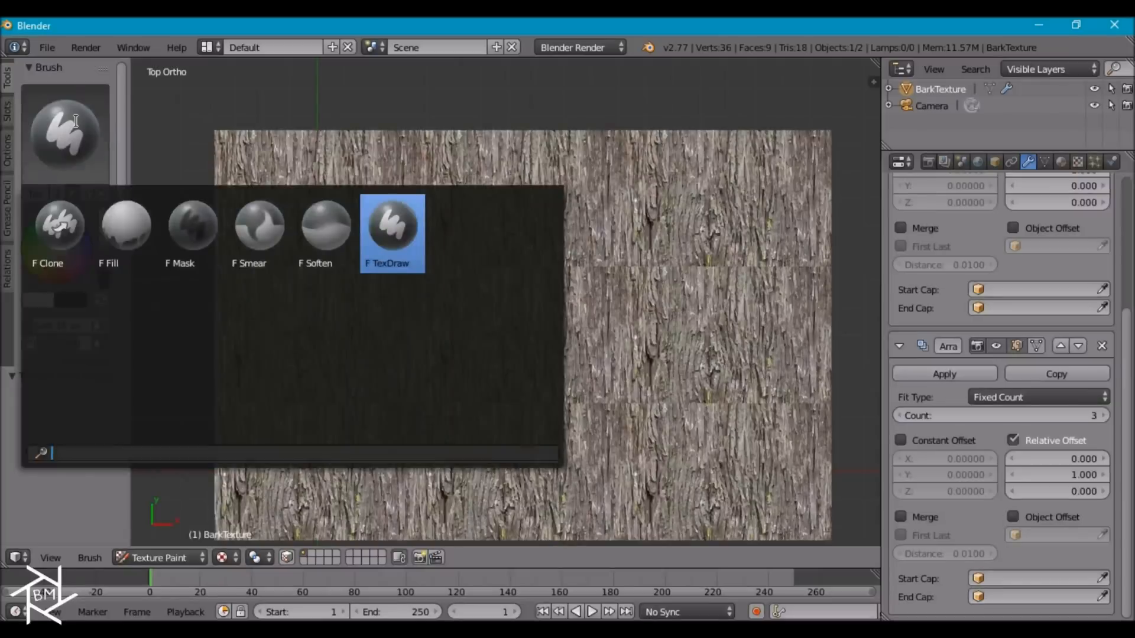
click(59, 224)
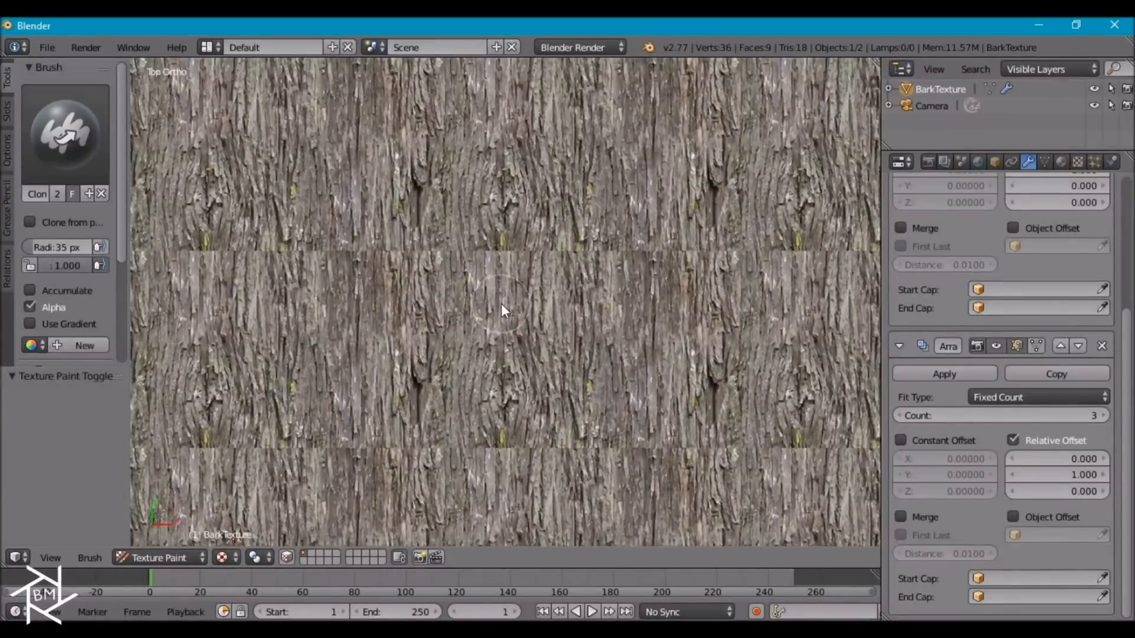
mouse_move(436, 264)
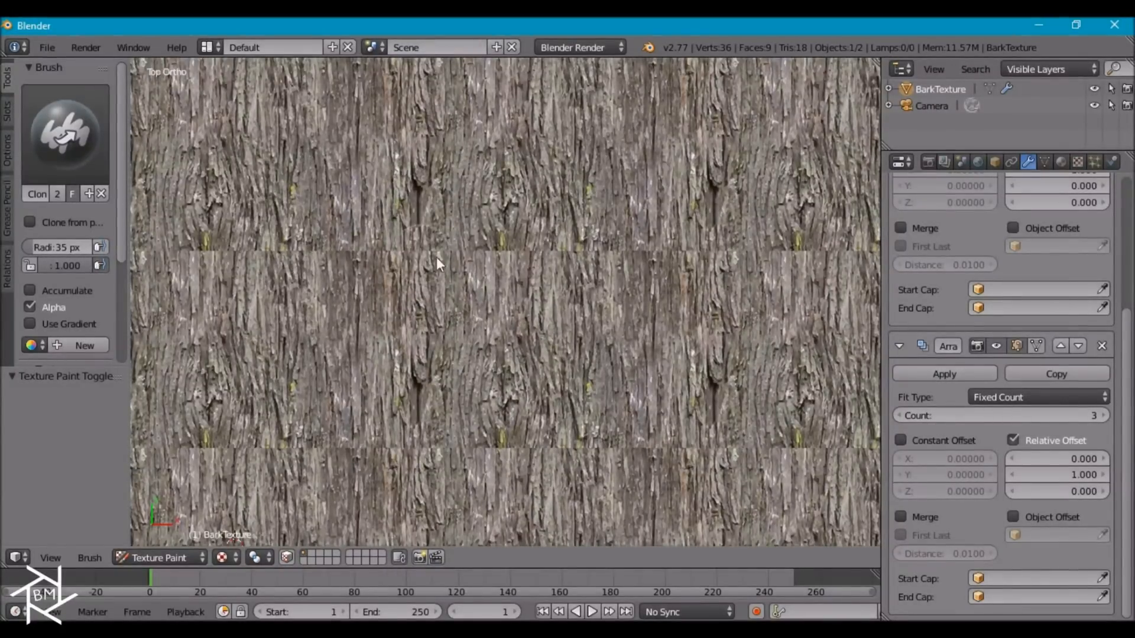
mouse_move(489, 341)
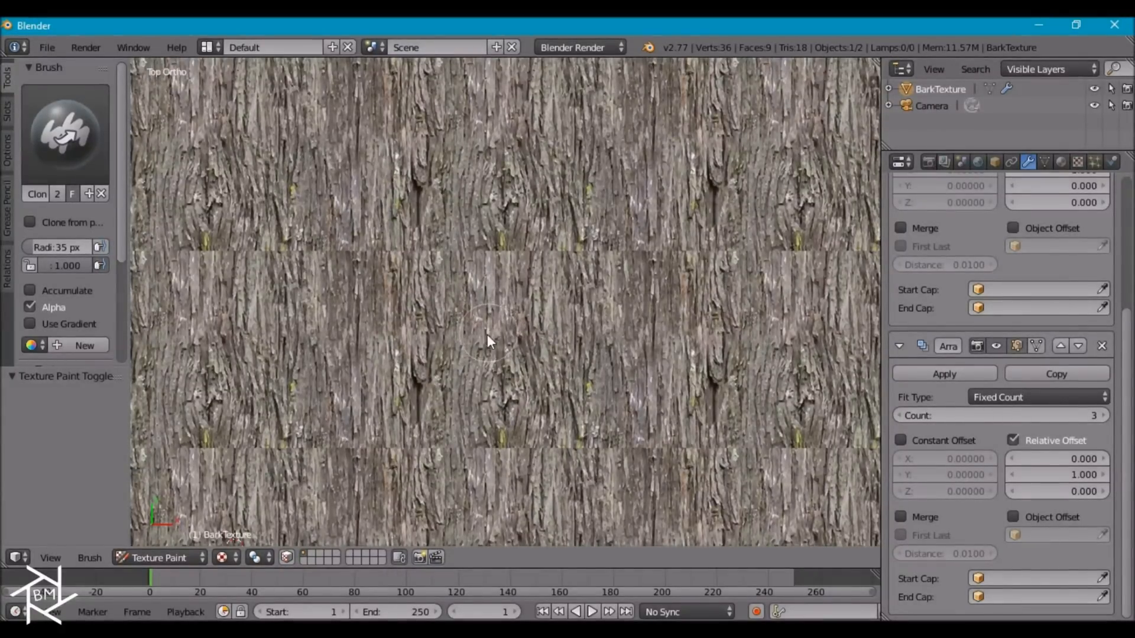
mouse_move(525, 357)
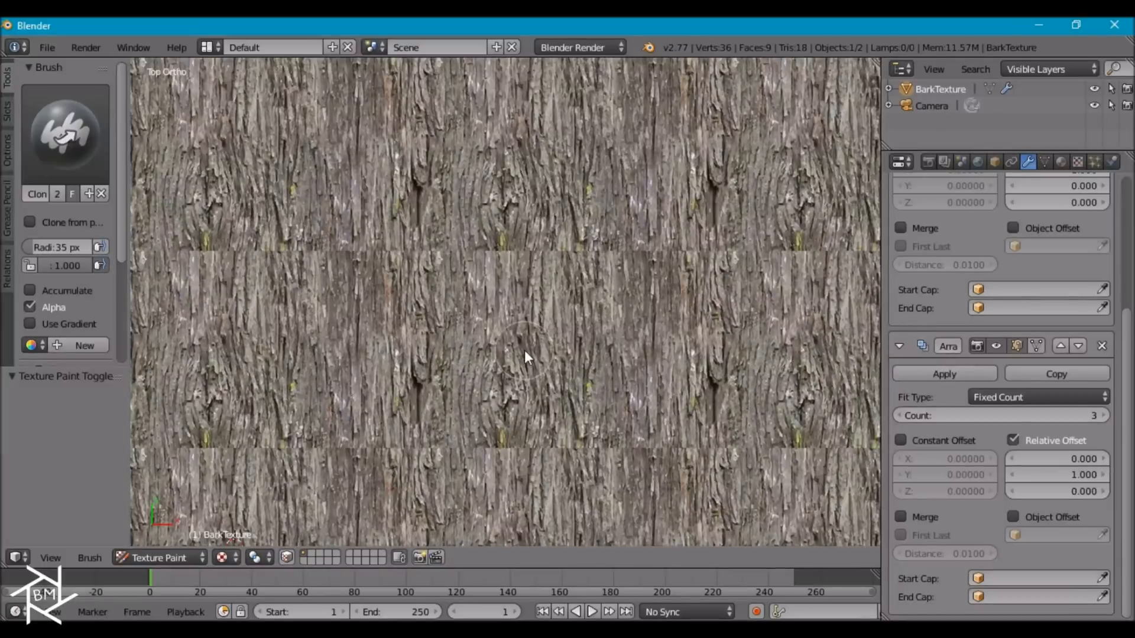
mouse_move(545, 381)
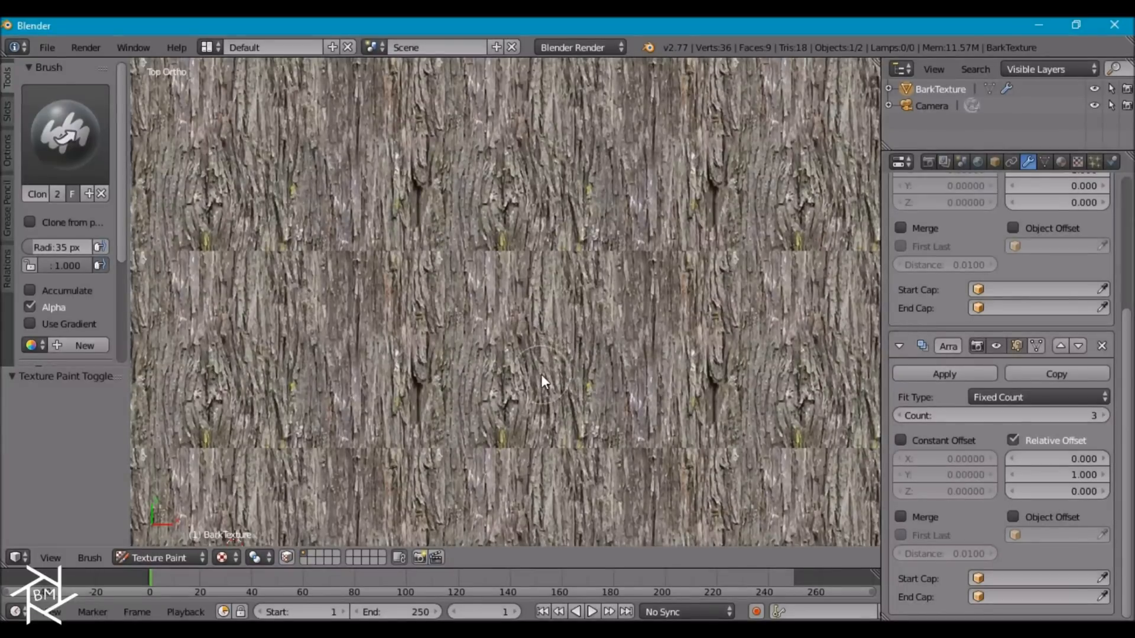
mouse_move(491, 340)
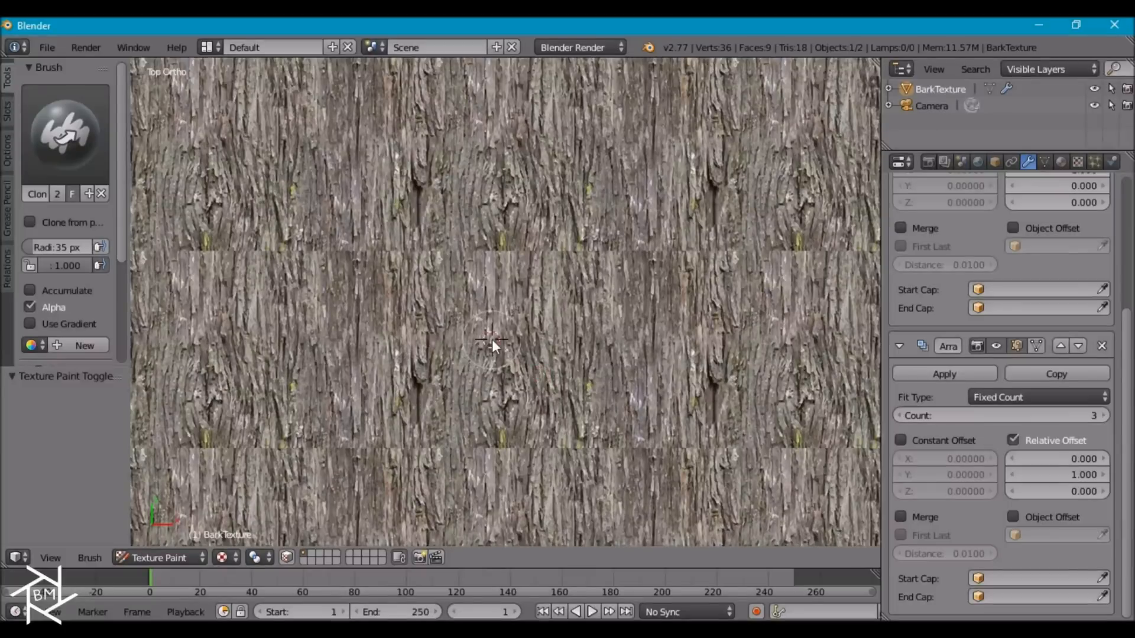
mouse_move(555, 341)
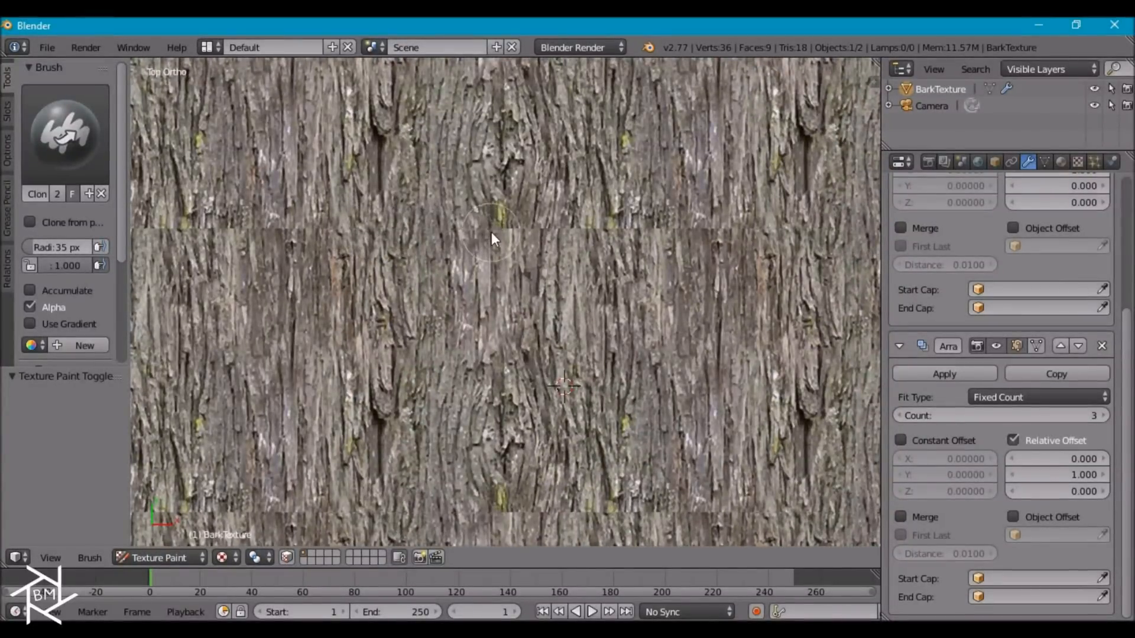
mouse_move(326, 228)
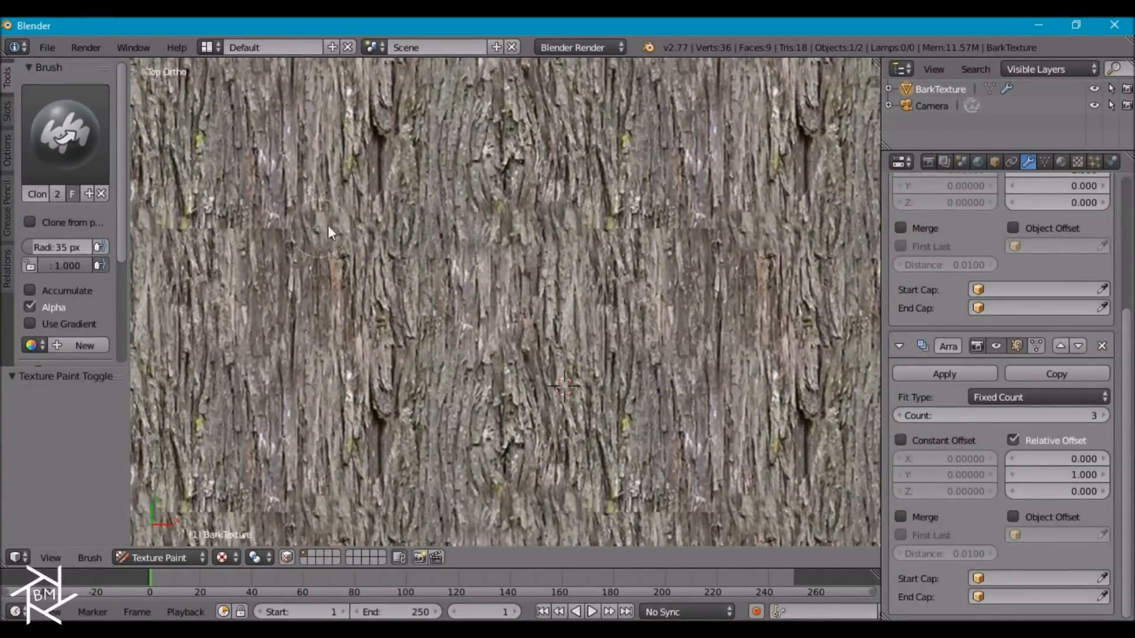
mouse_move(608, 230)
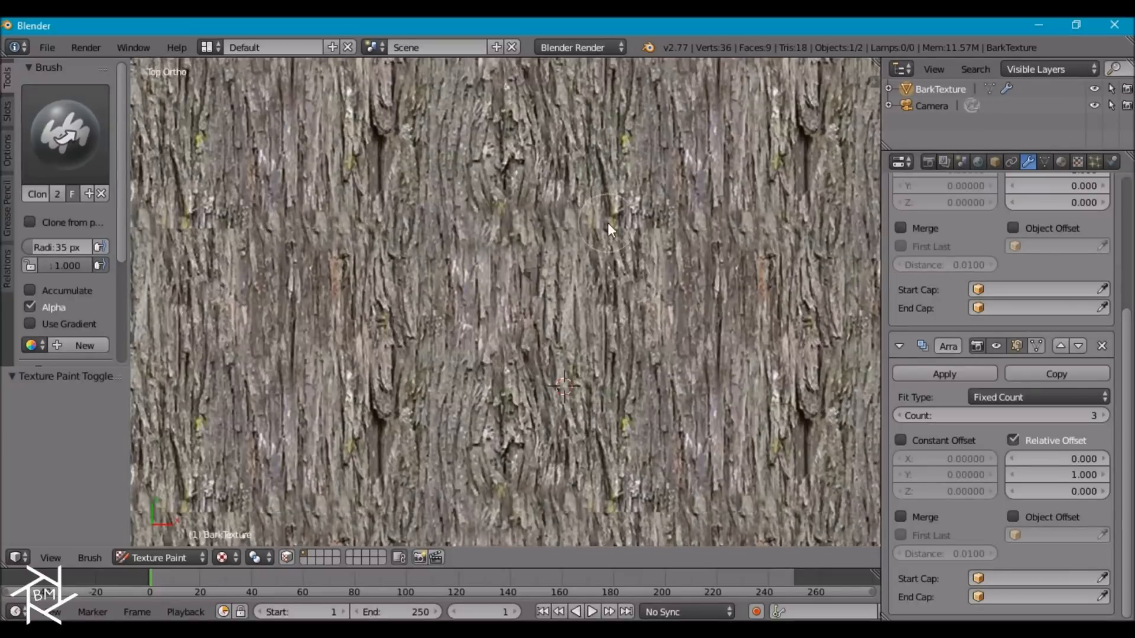
mouse_move(717, 235)
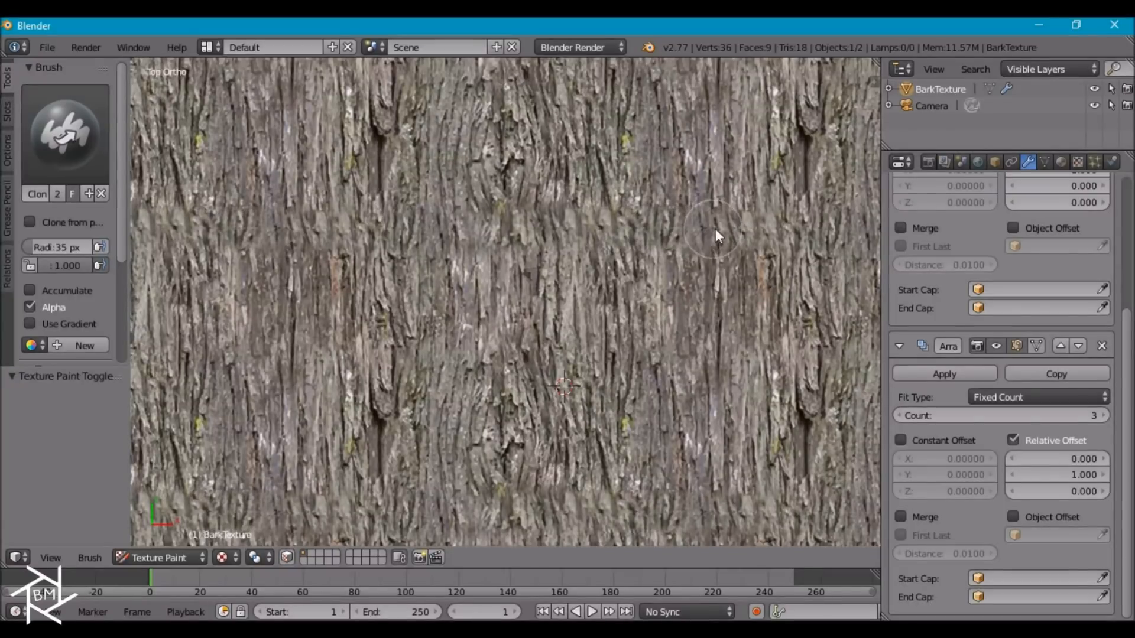
mouse_move(507, 304)
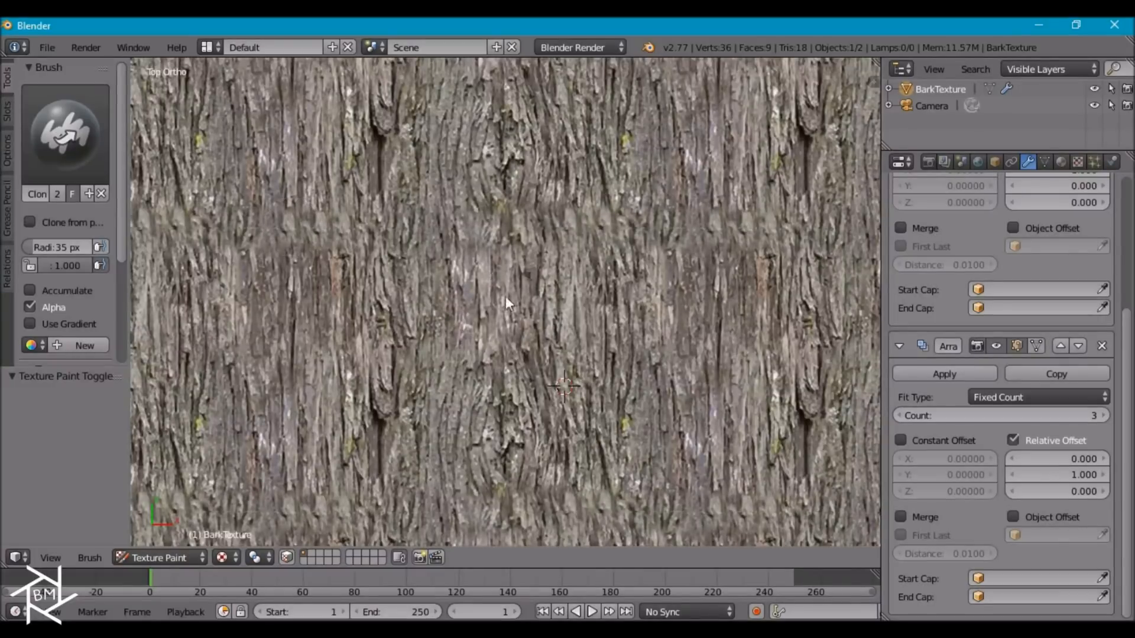
mouse_move(423, 237)
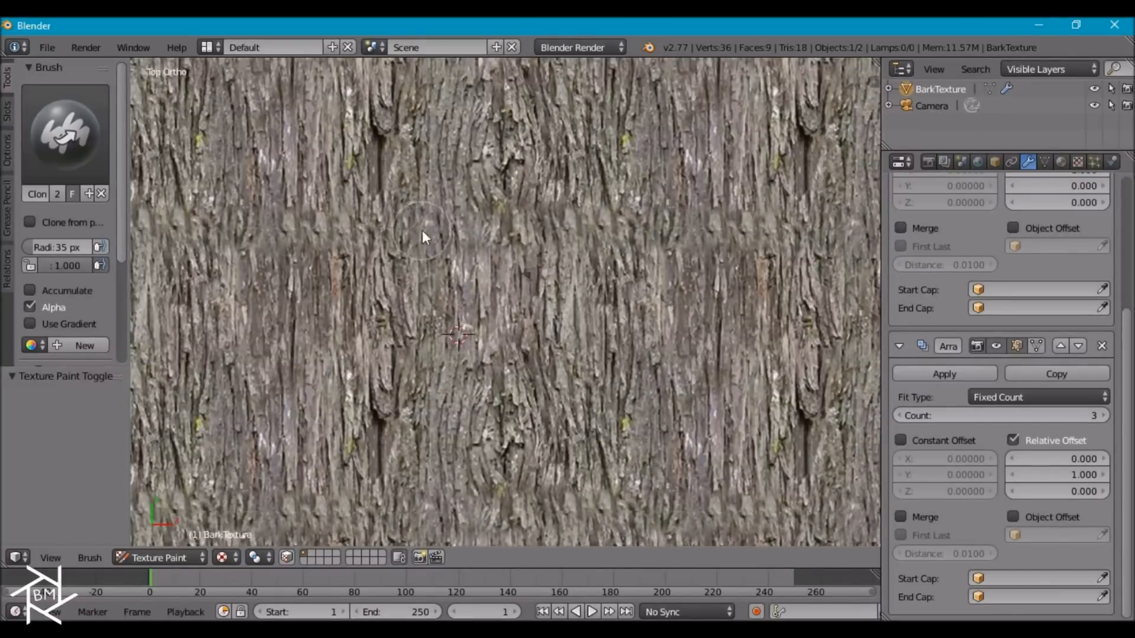
mouse_move(604, 238)
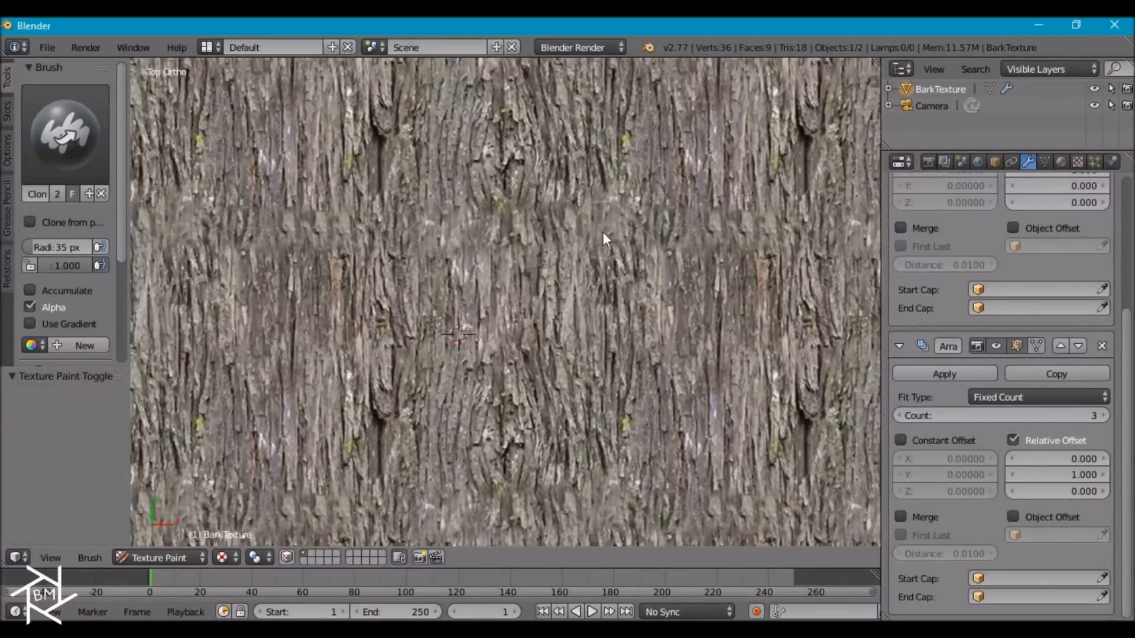
mouse_move(307, 238)
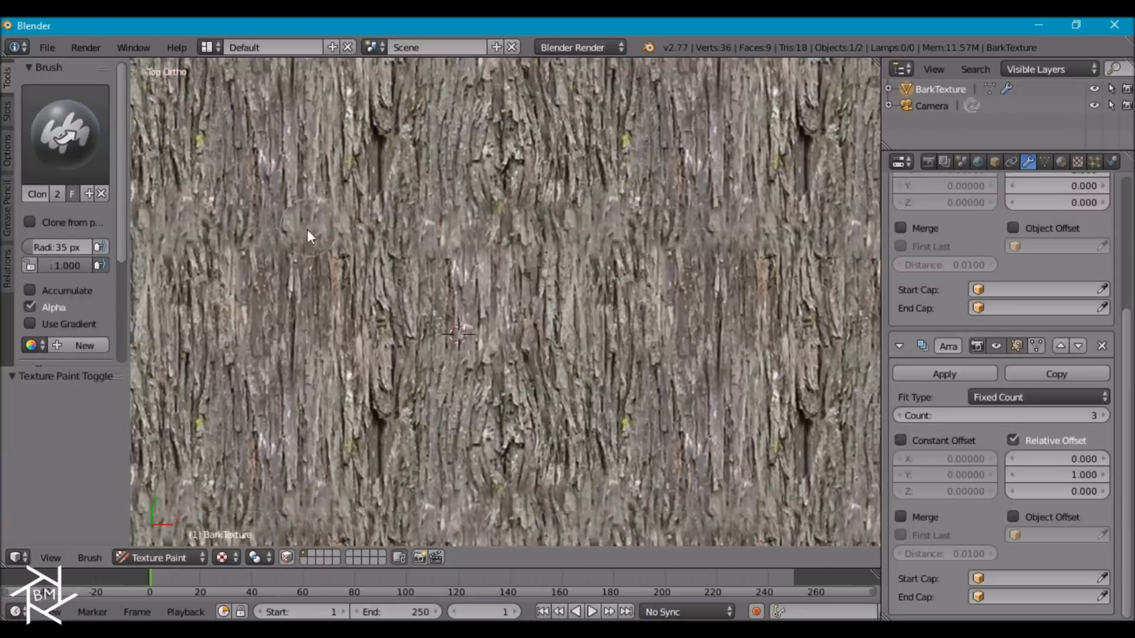
mouse_move(369, 280)
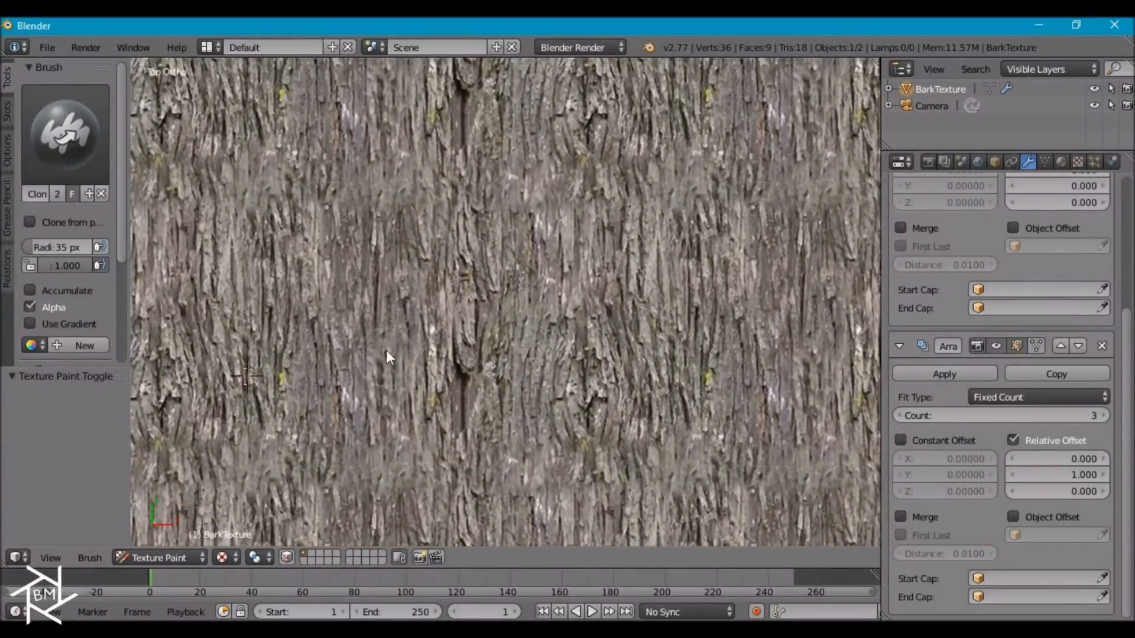
mouse_move(289, 387)
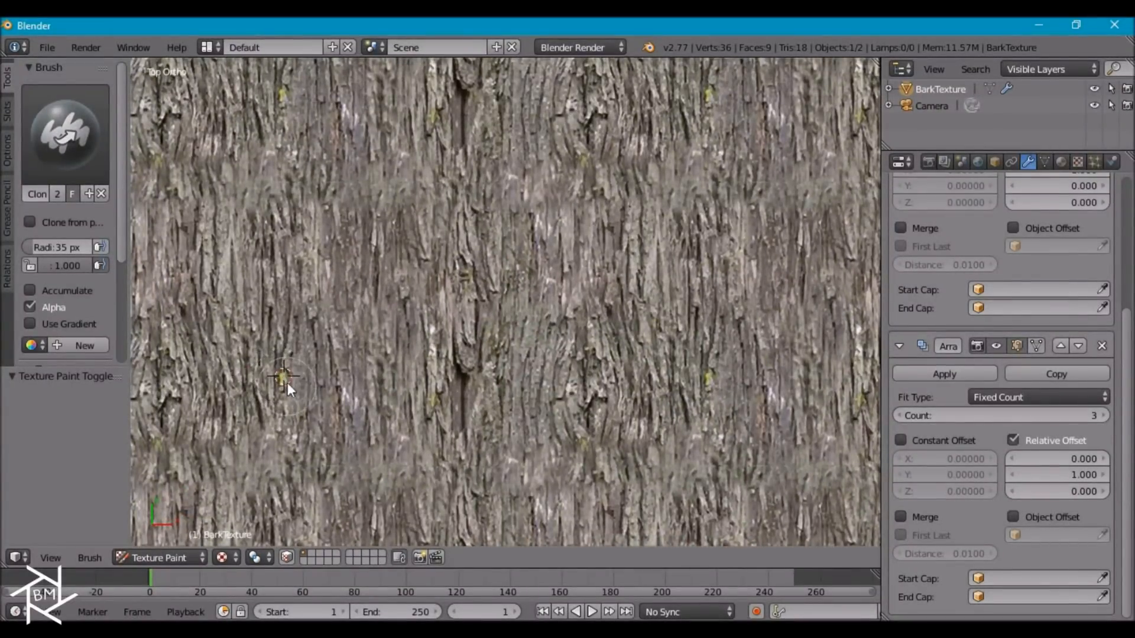
mouse_move(377, 348)
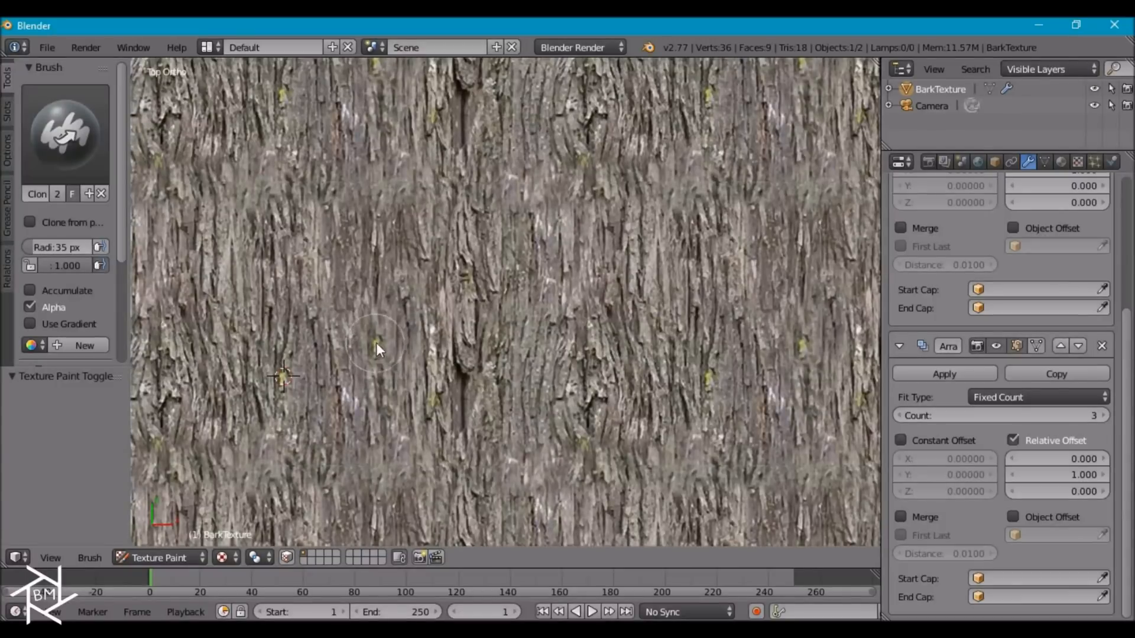
mouse_move(467, 254)
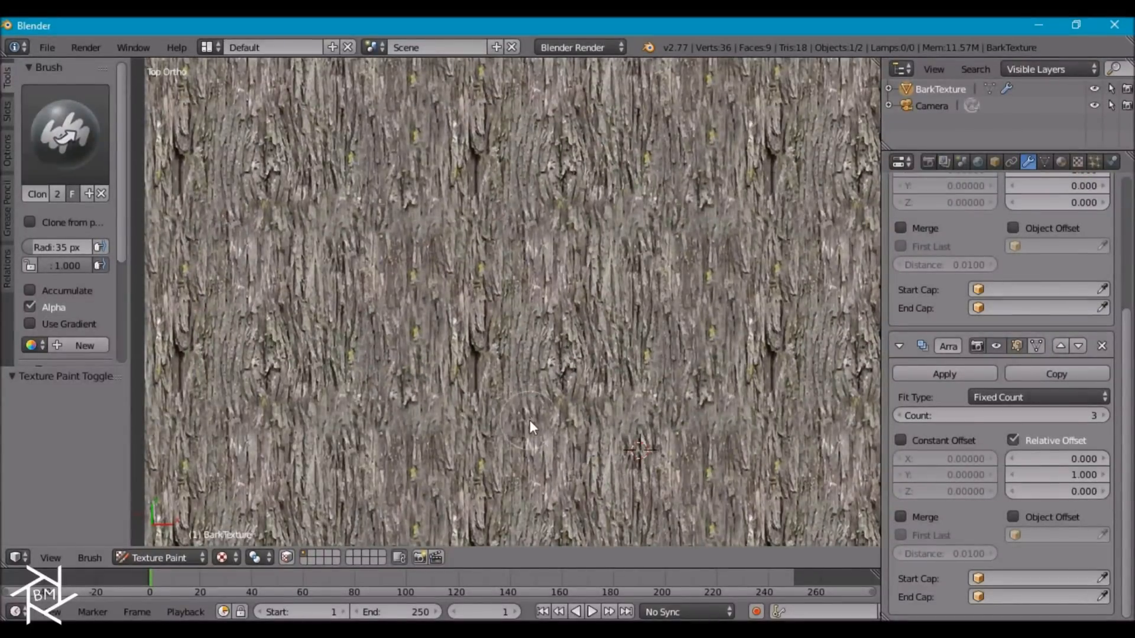
mouse_move(661, 429)
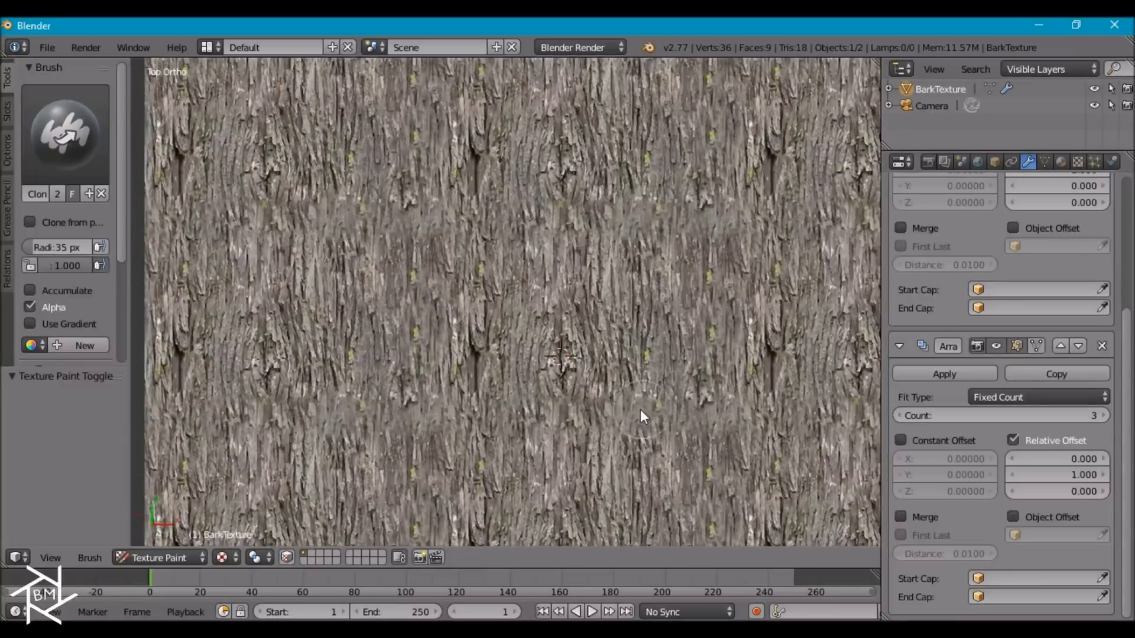
mouse_move(662, 344)
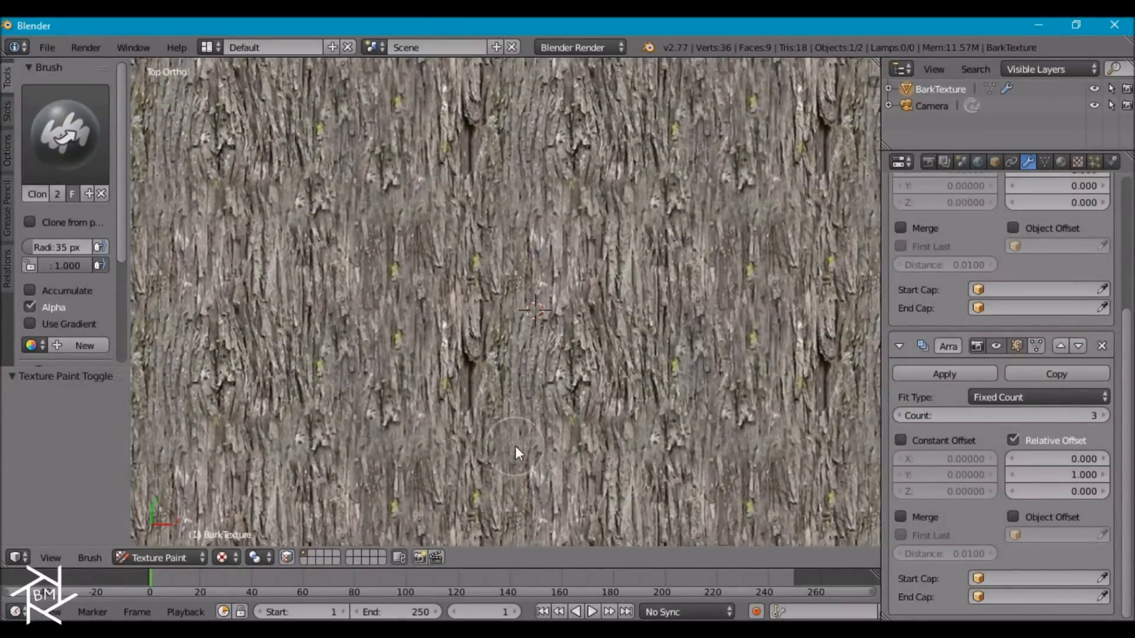
scroll(down, 3)
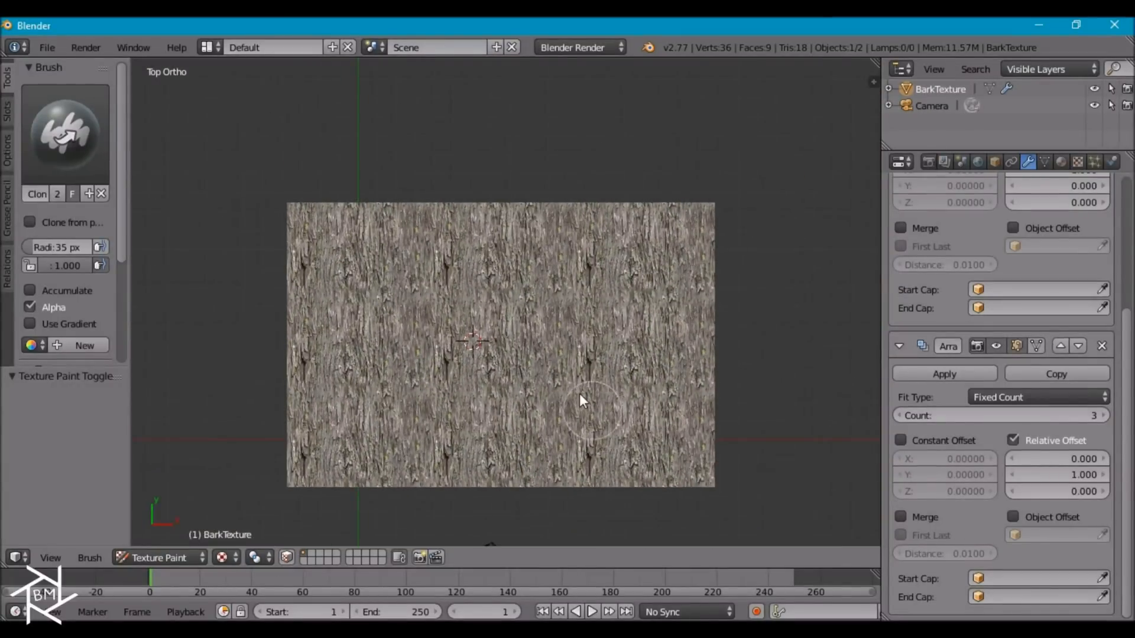
mouse_move(499, 242)
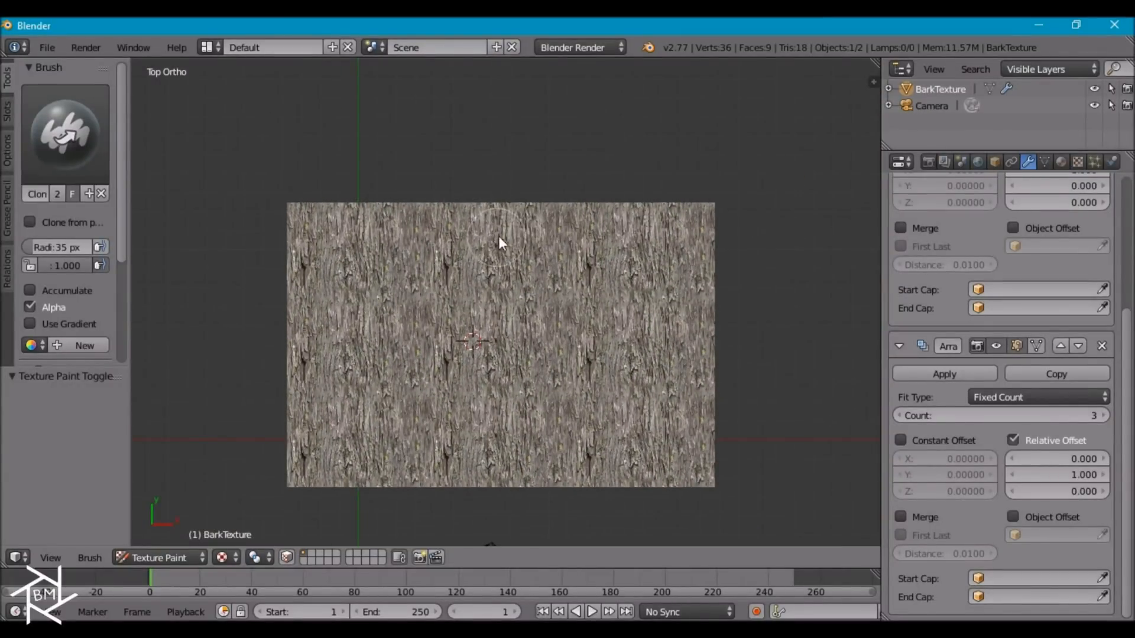
mouse_move(490, 278)
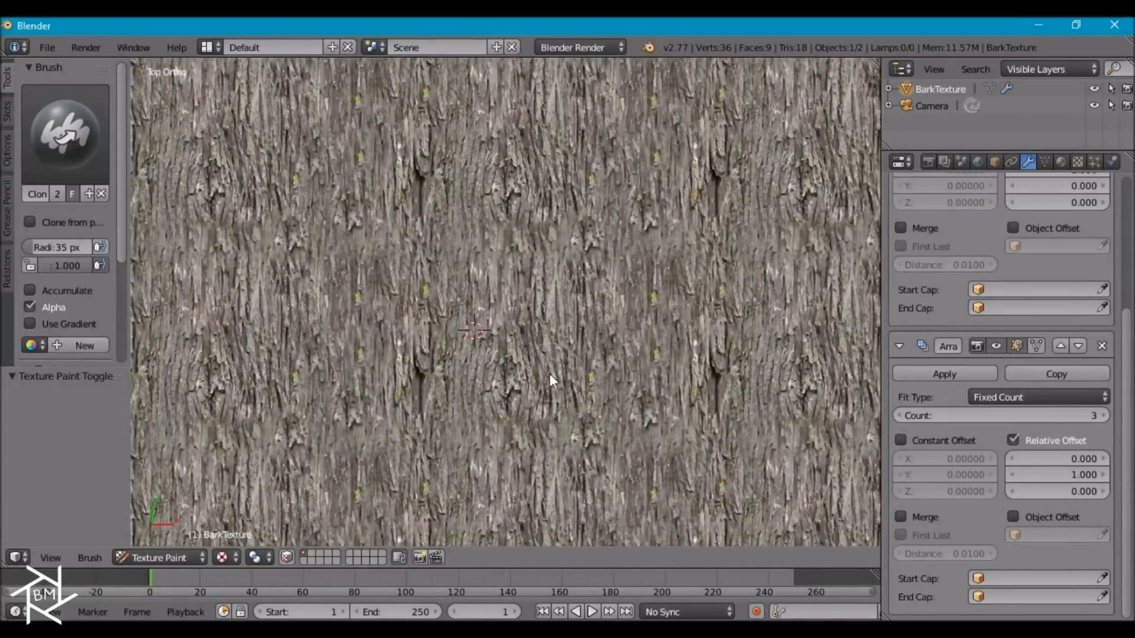
mouse_move(423, 393)
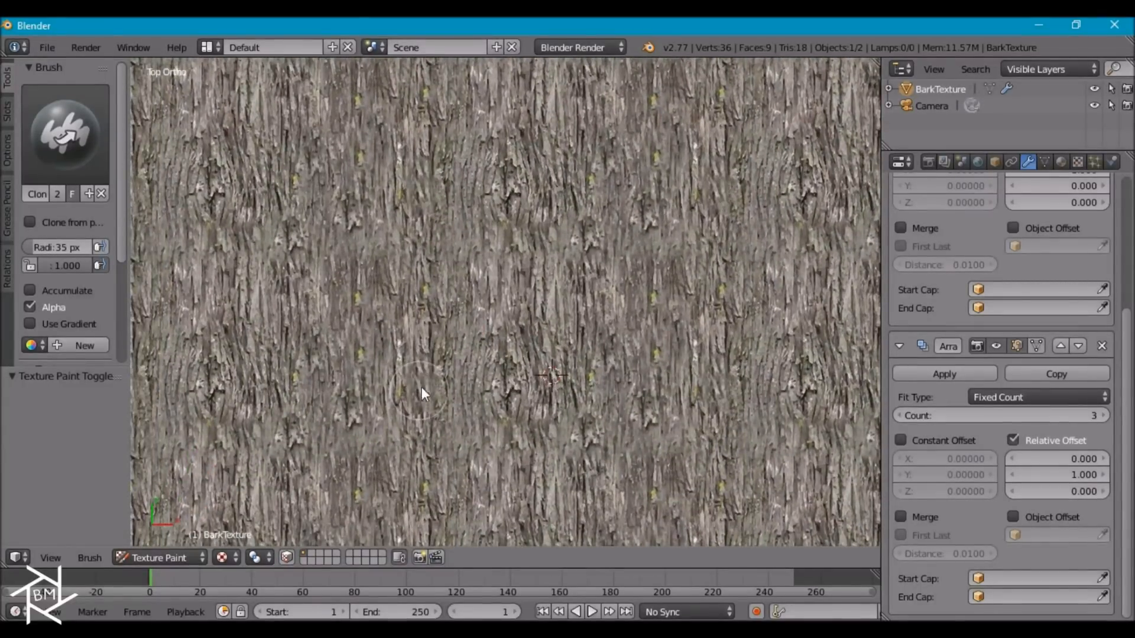
mouse_move(507, 344)
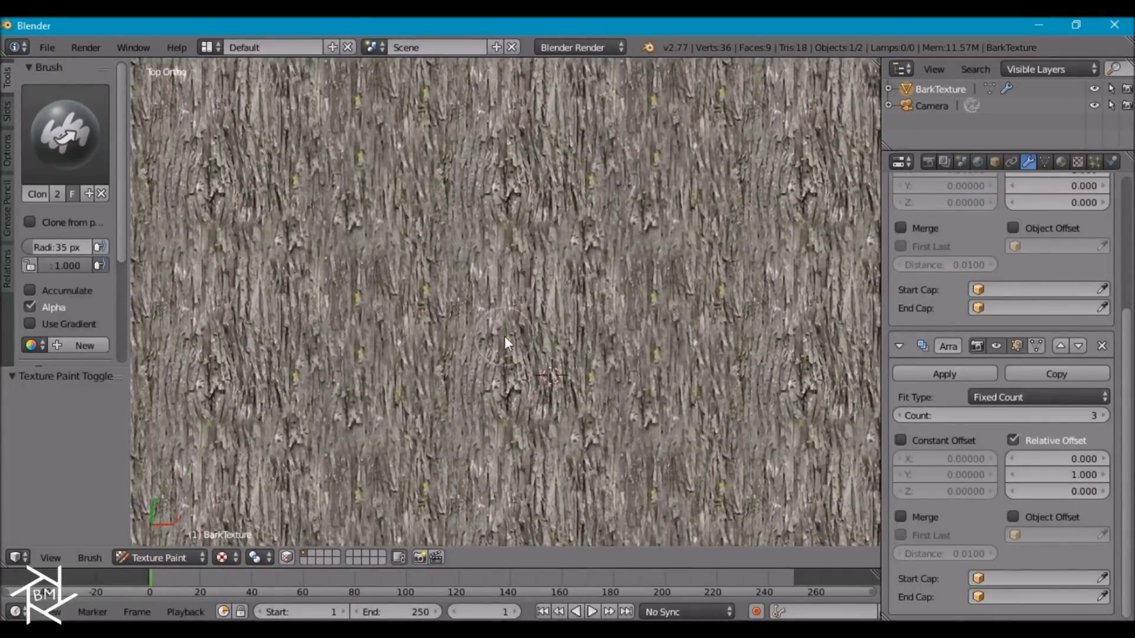
mouse_move(423, 383)
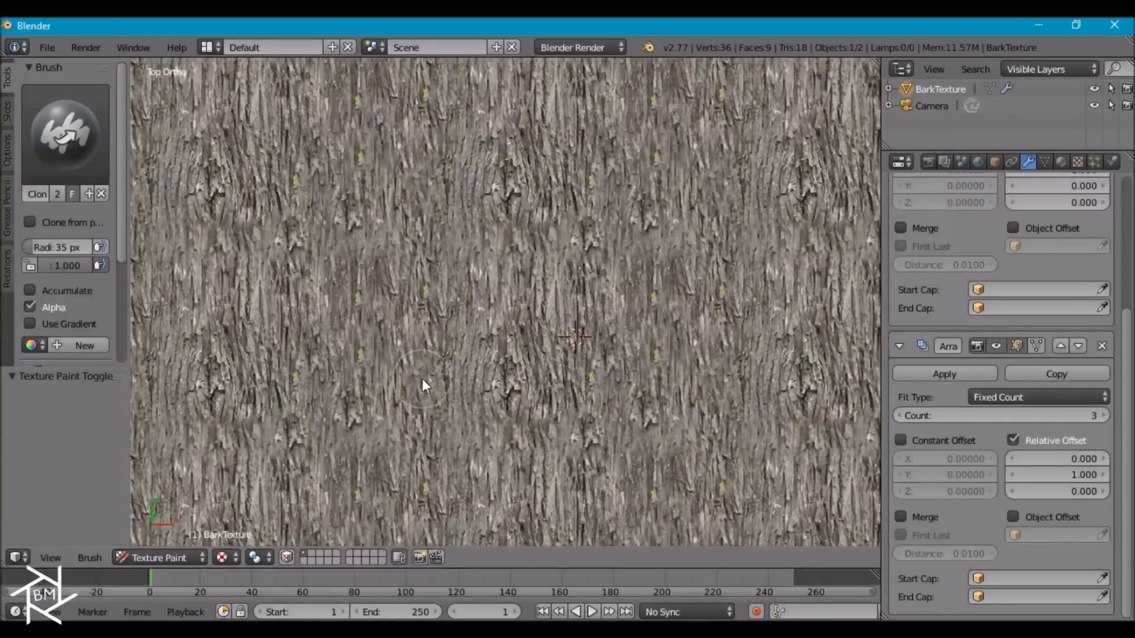
mouse_move(527, 409)
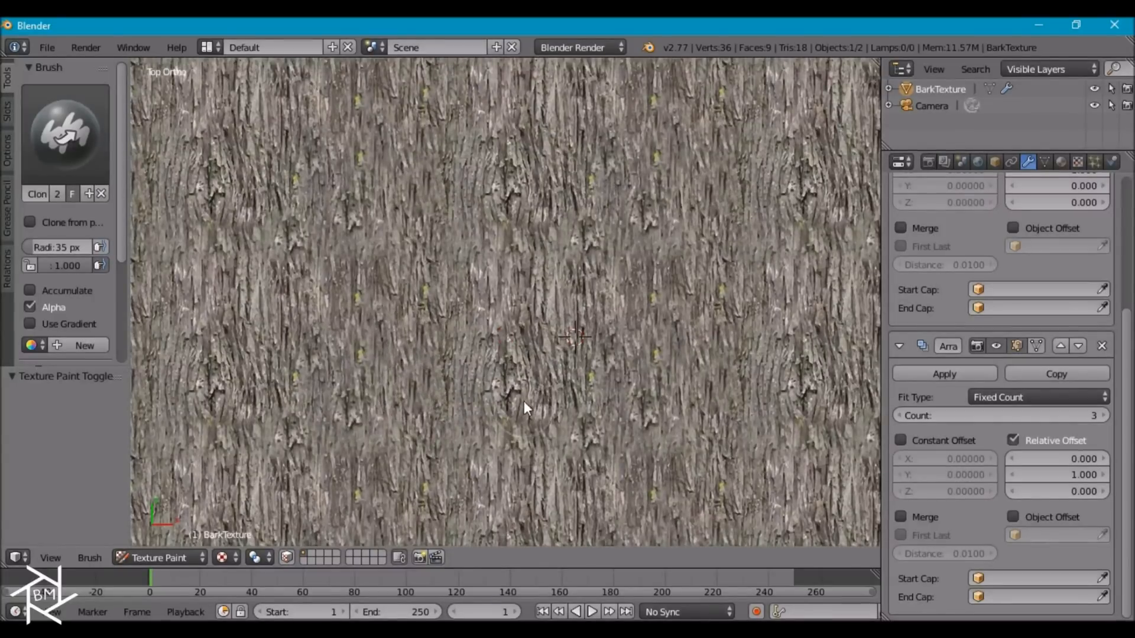
scroll(down, 3)
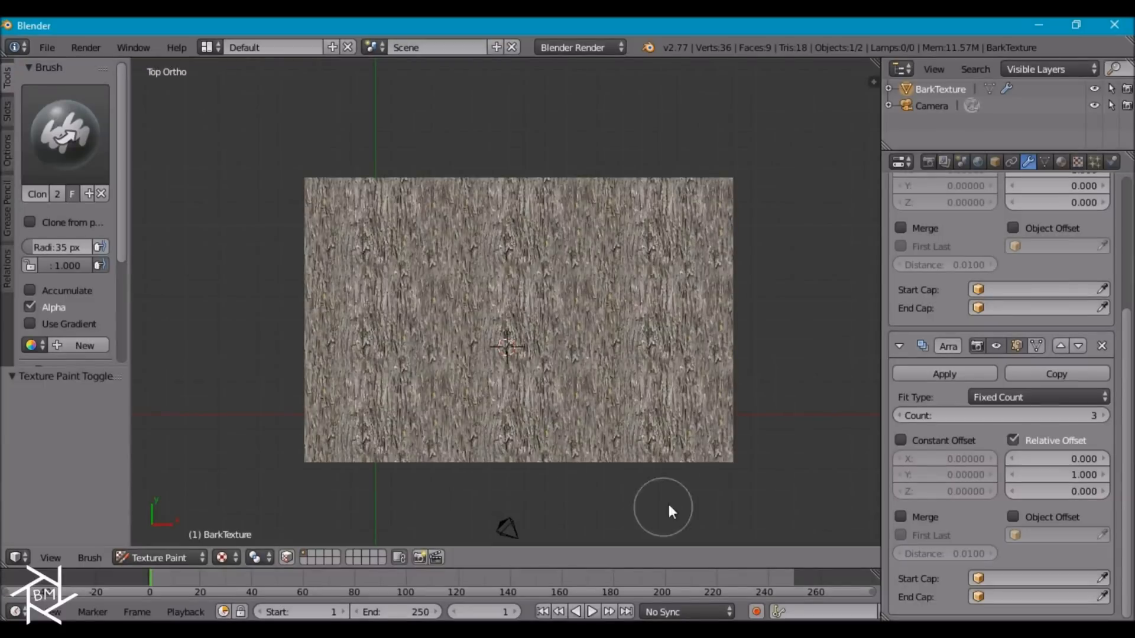
Turn the left viewport area into a UV/Image Editor.
scroll(down, 3)
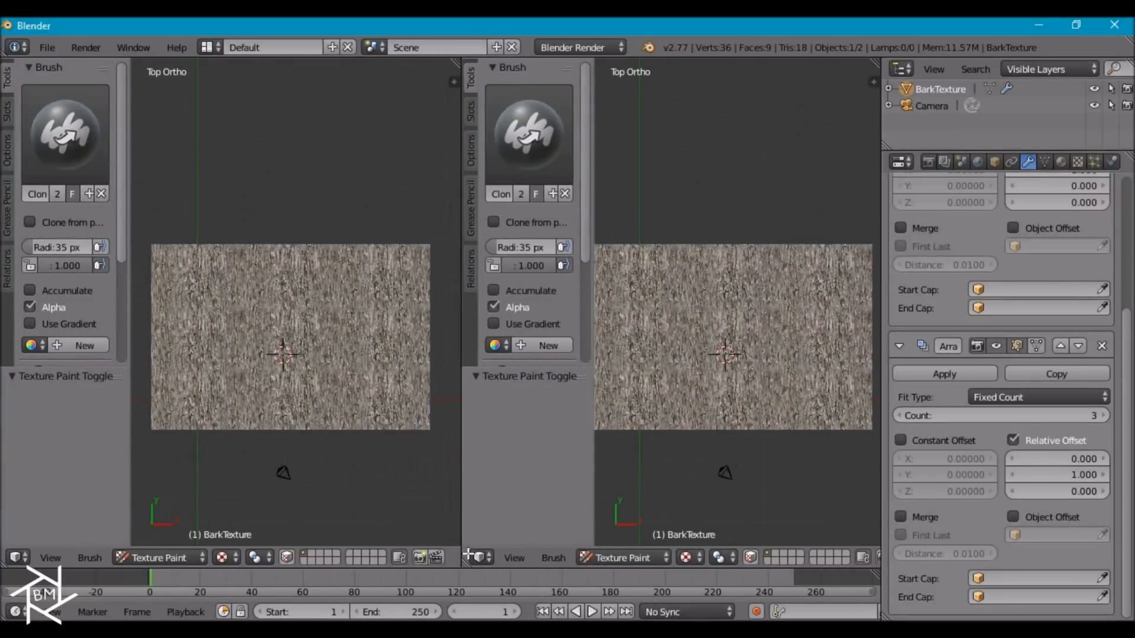
click(16, 557)
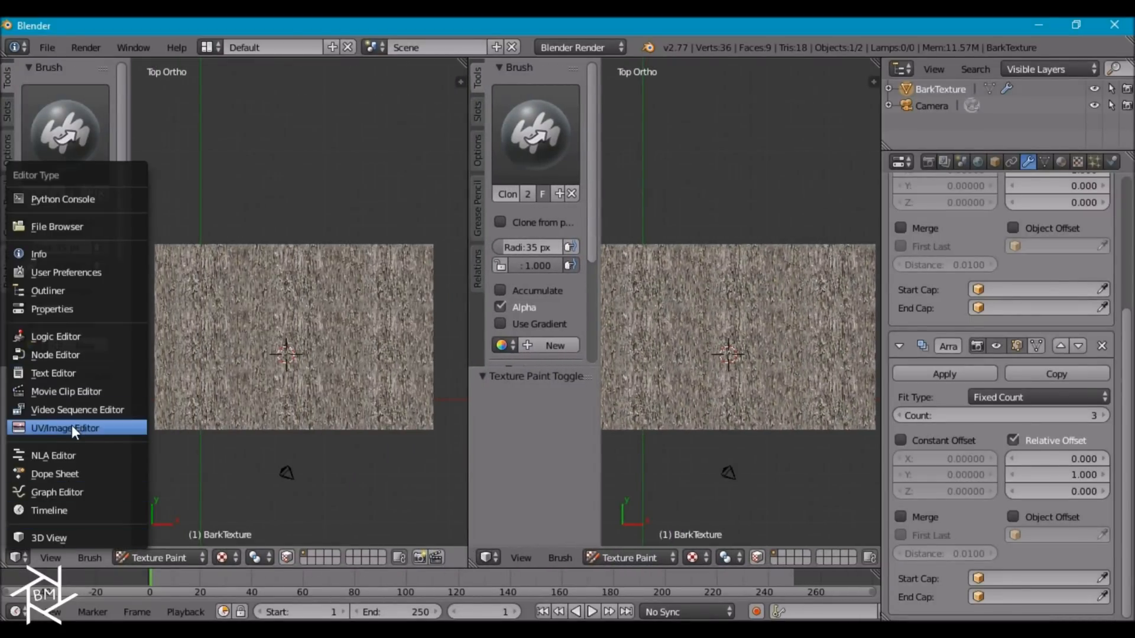
click(65, 428)
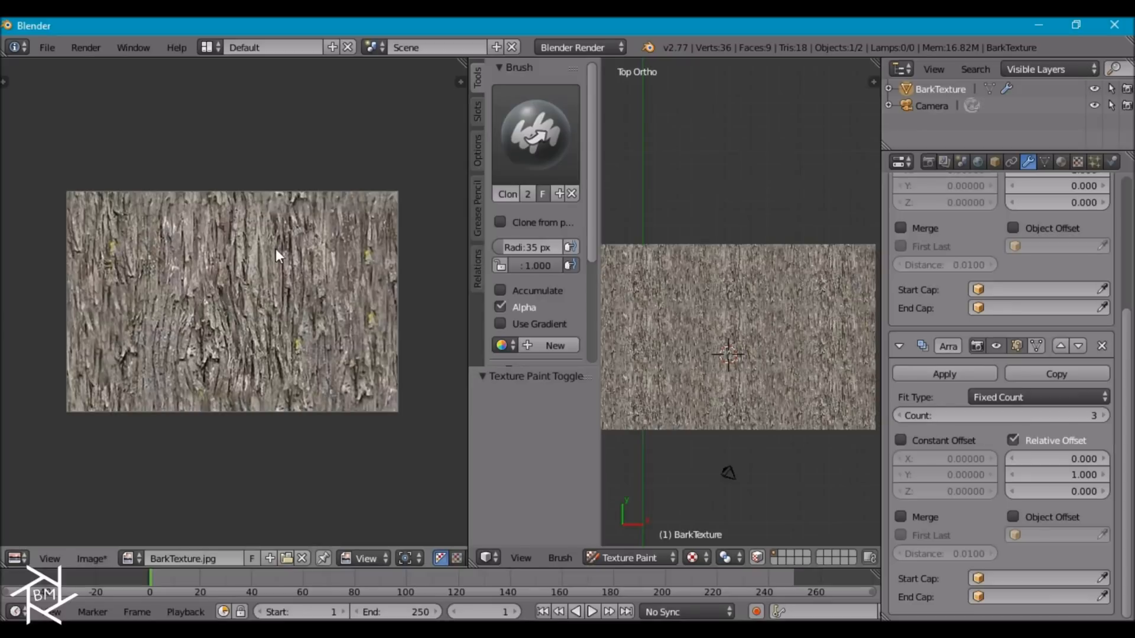
Save the painted texture as a copy named BarkTexture_Seamless.jpg.
click(92, 558)
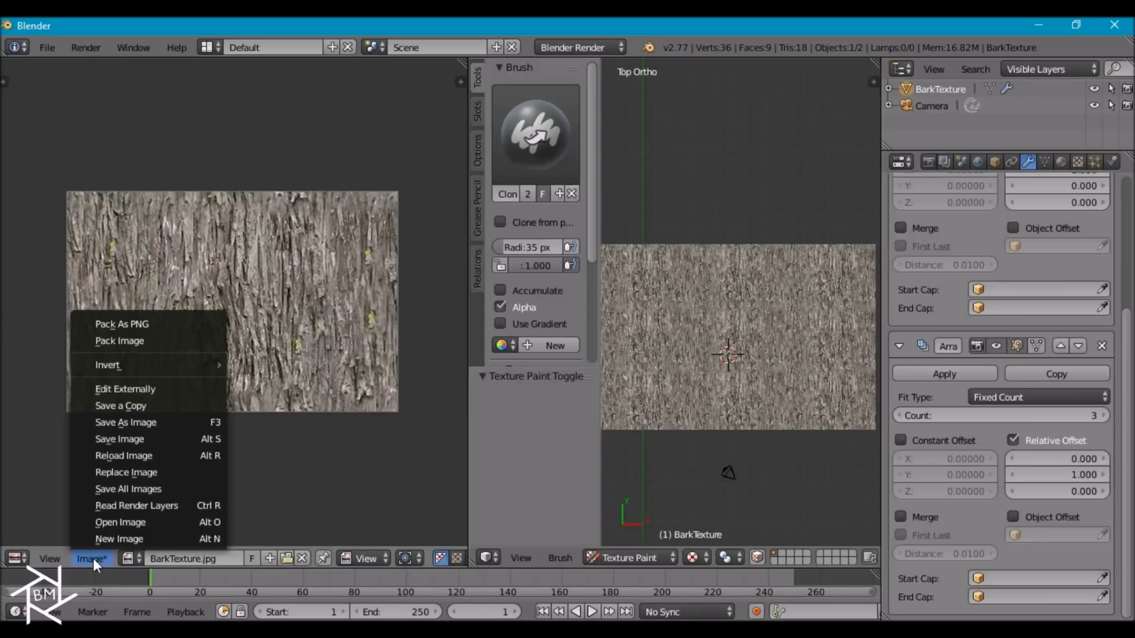
click(125, 422)
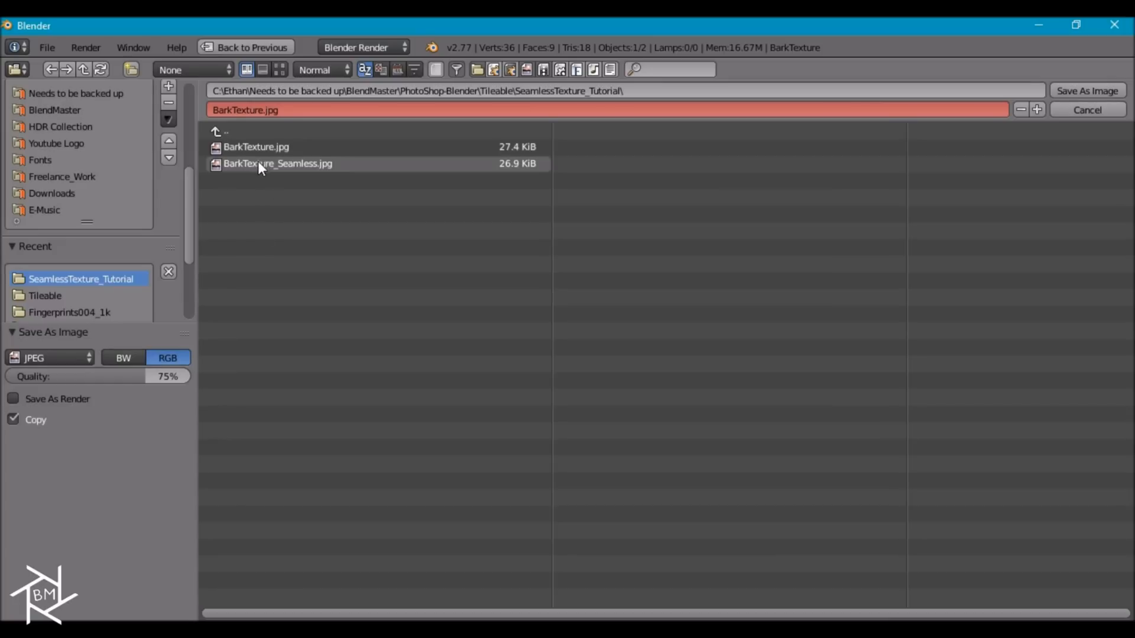
click(278, 163)
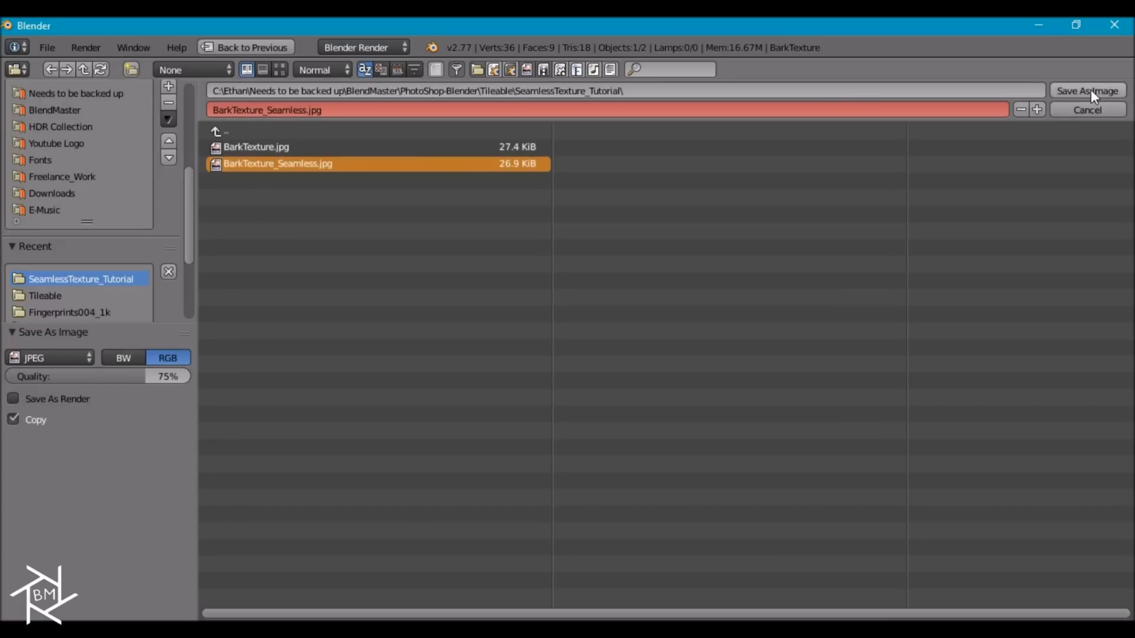
click(1086, 91)
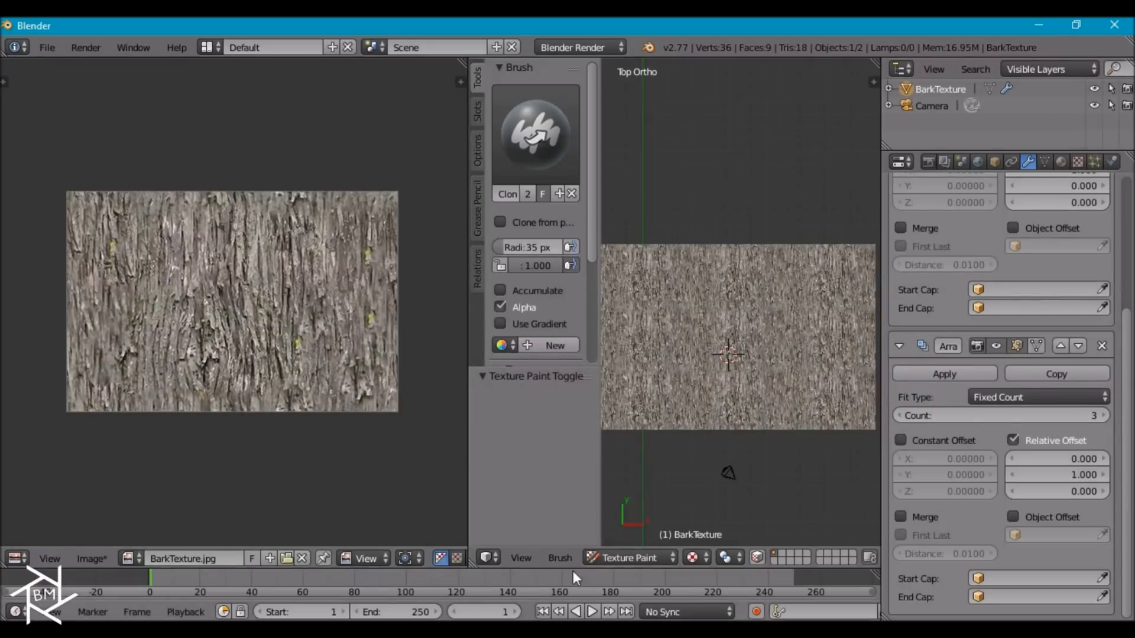
Import BarkTexture.jpg as a new plane, add an Array modifier and copy it.
click(706, 557)
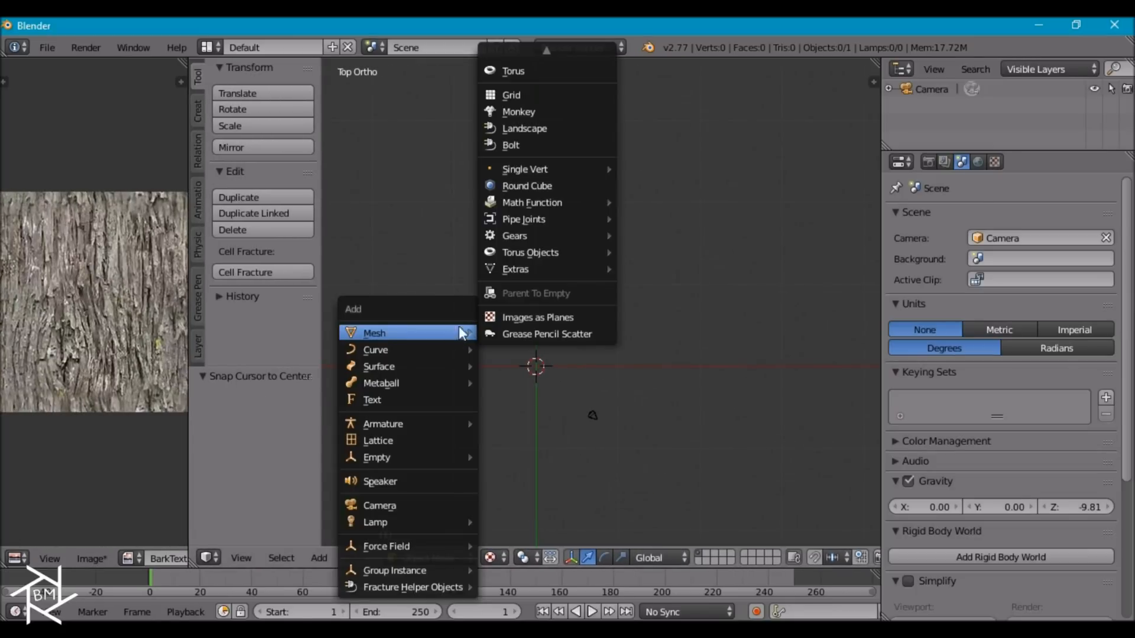
click(538, 317)
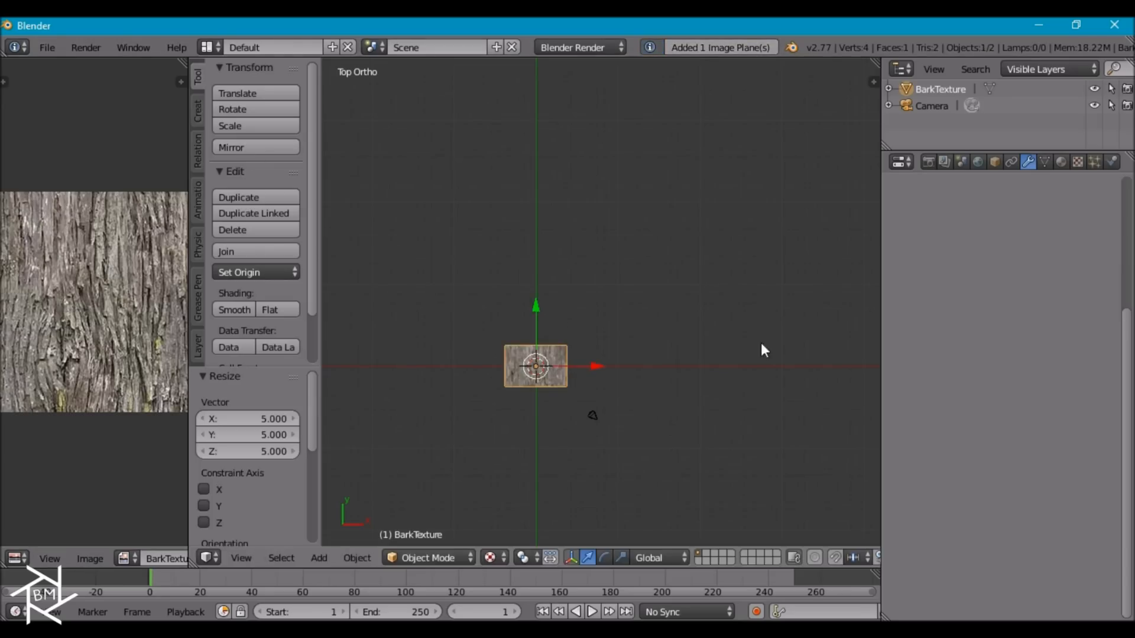
click(919, 197)
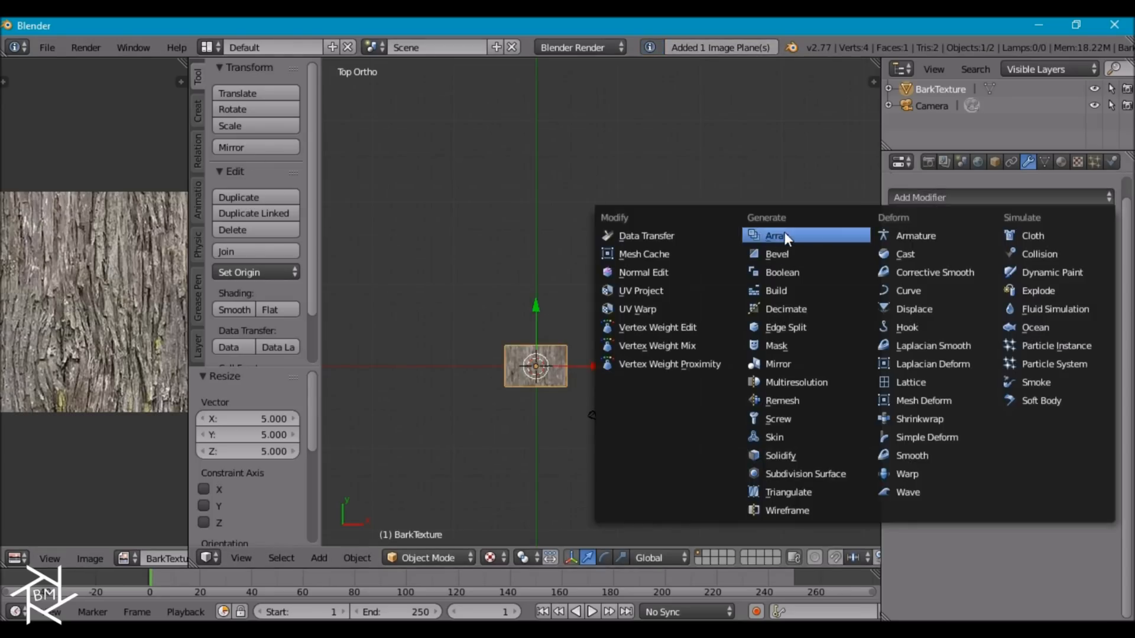
click(773, 235)
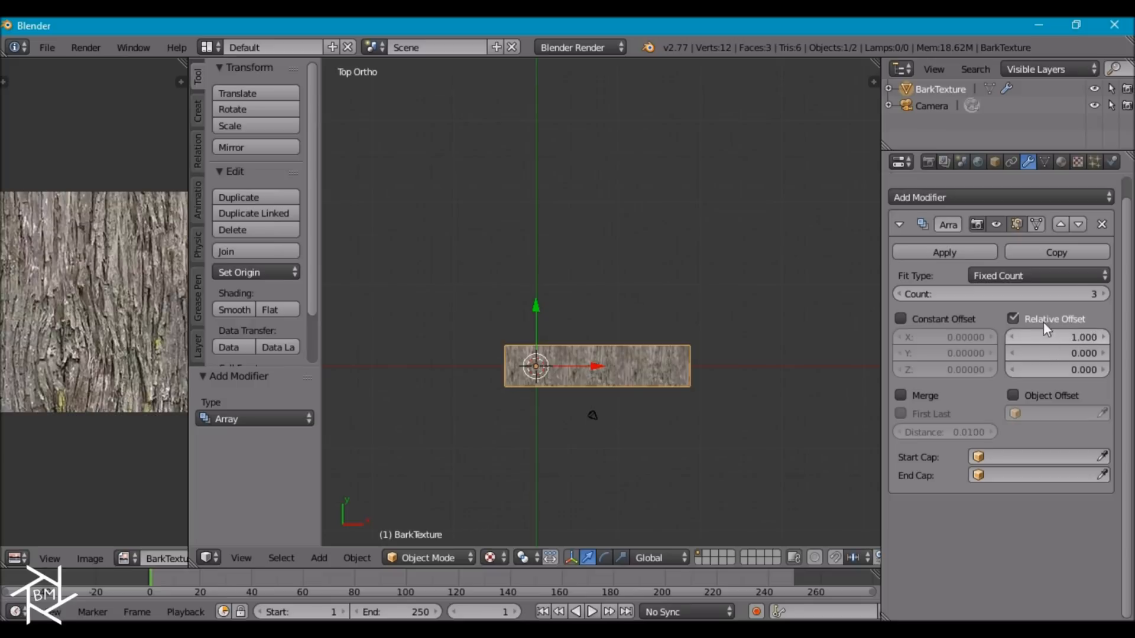
click(1057, 252)
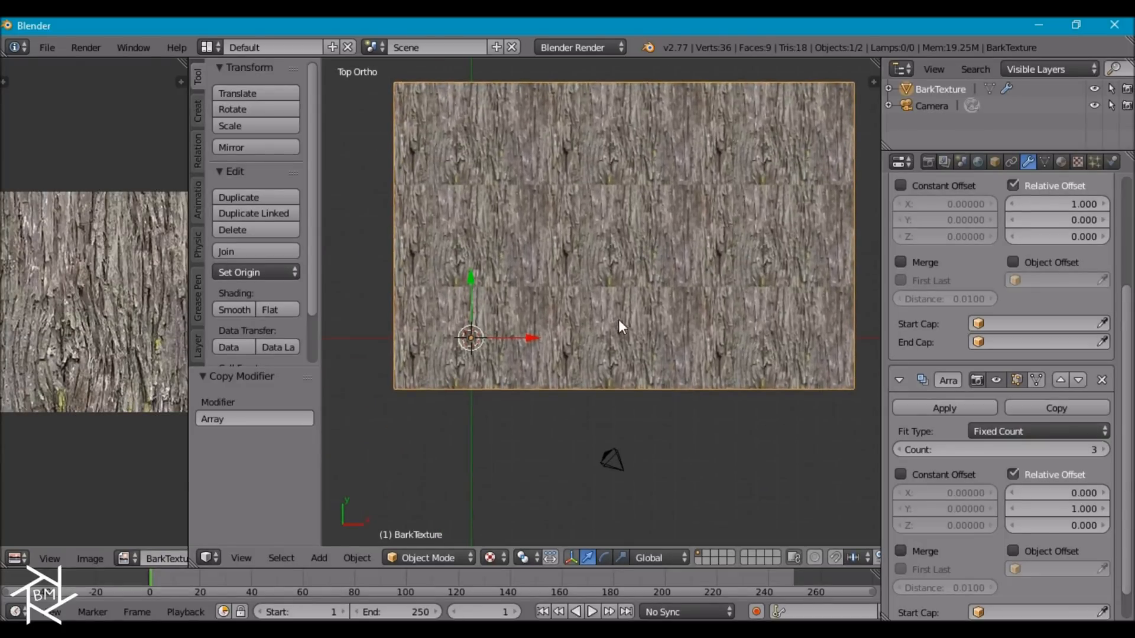
click(319, 558)
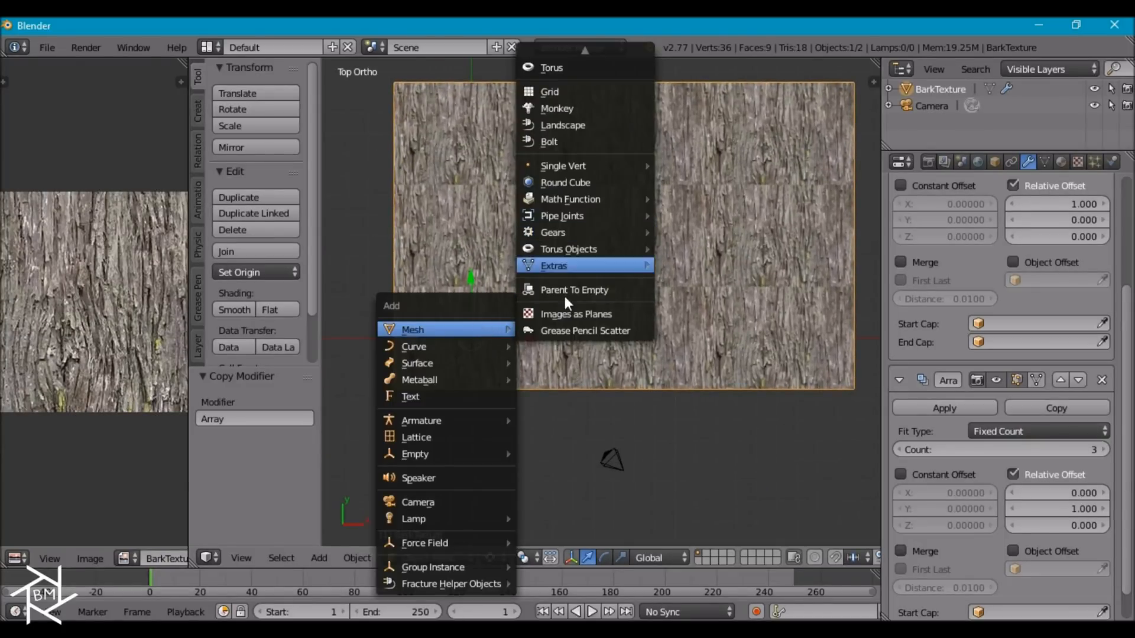
Import BarkTexture_Seamless.jpg as another image plane.
click(575, 313)
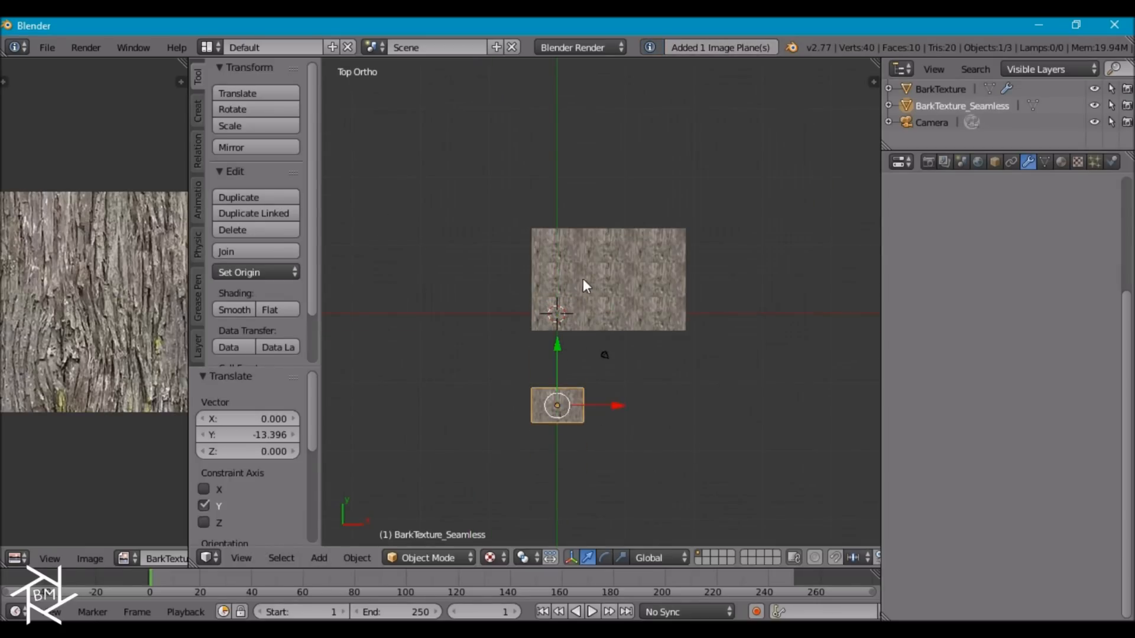
mouse_move(609, 280)
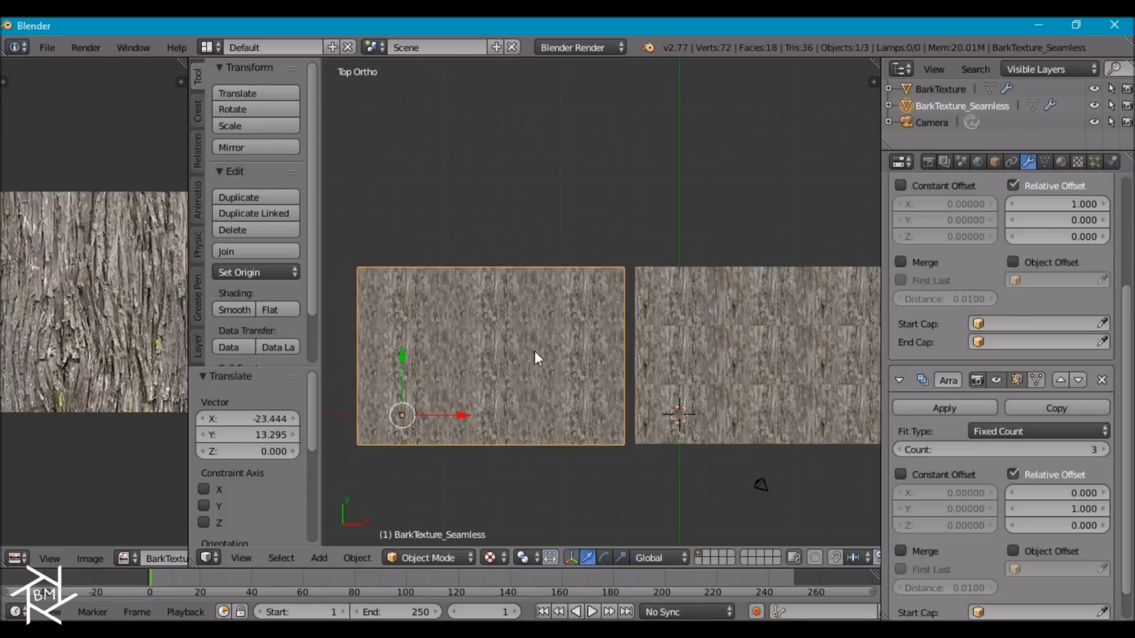
mouse_move(788, 313)
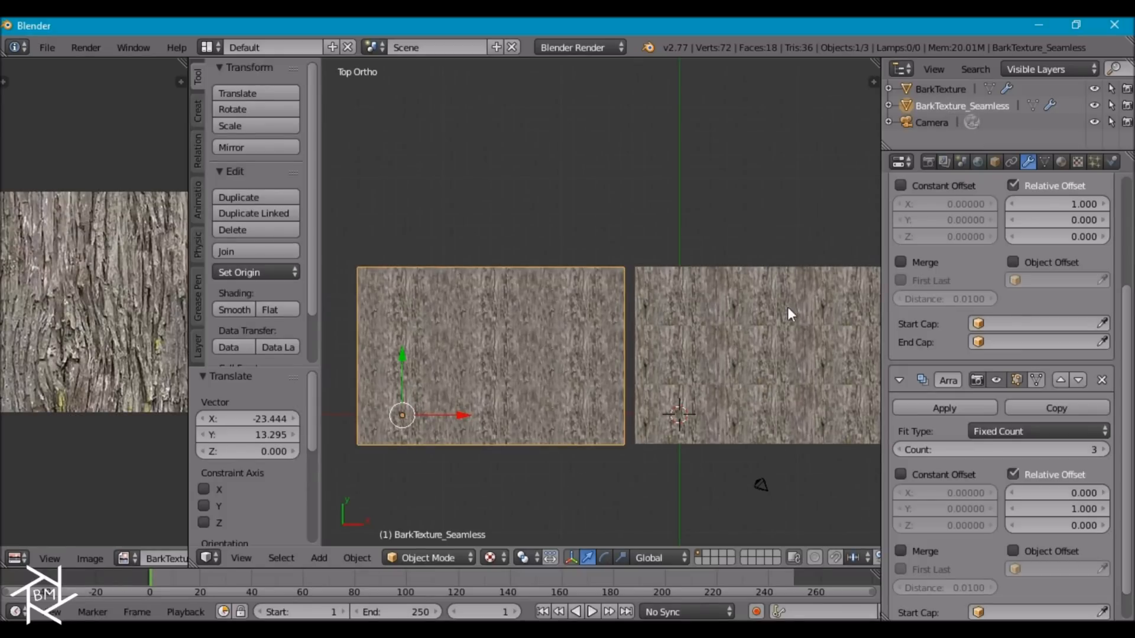